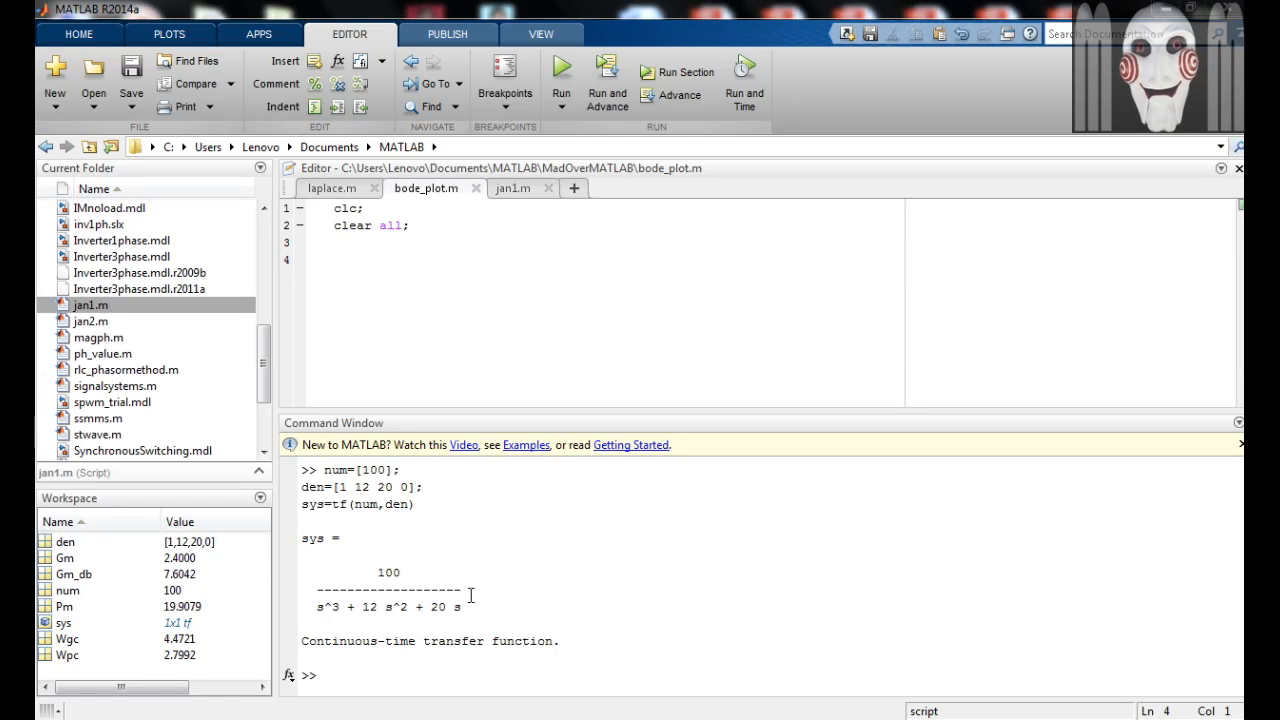
mouse_move(504, 580)
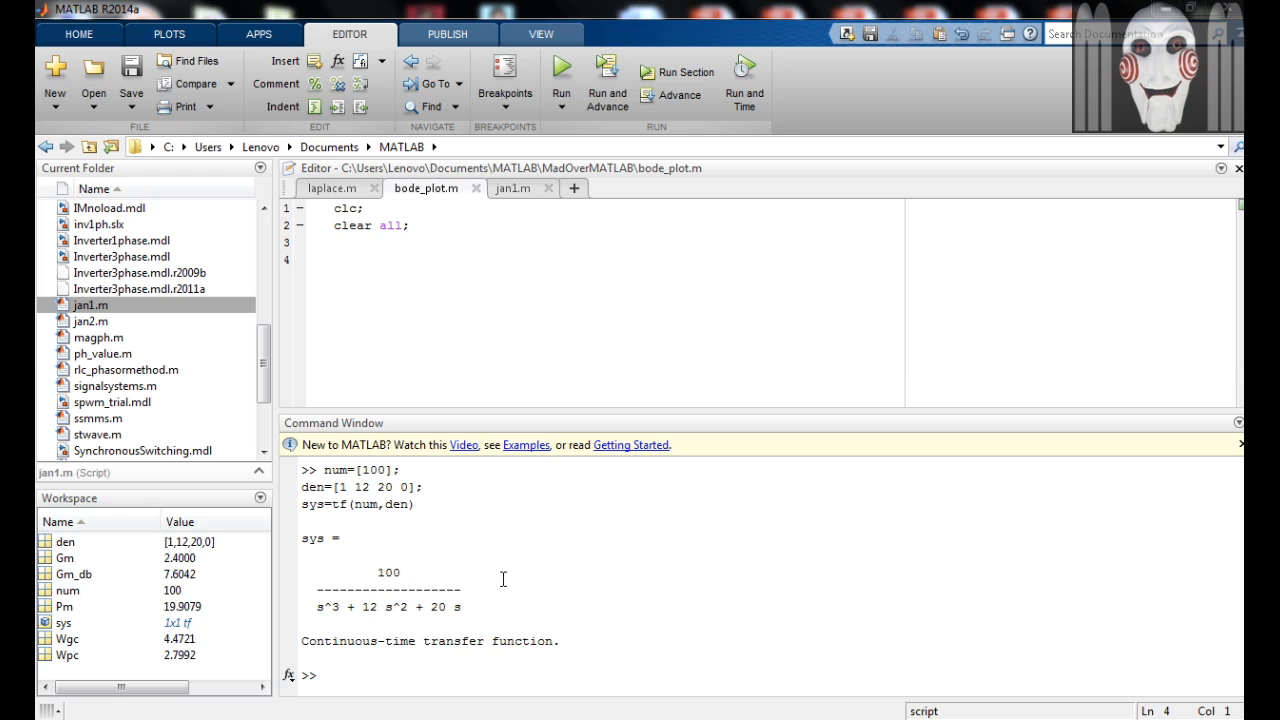
mouse_move(452, 308)
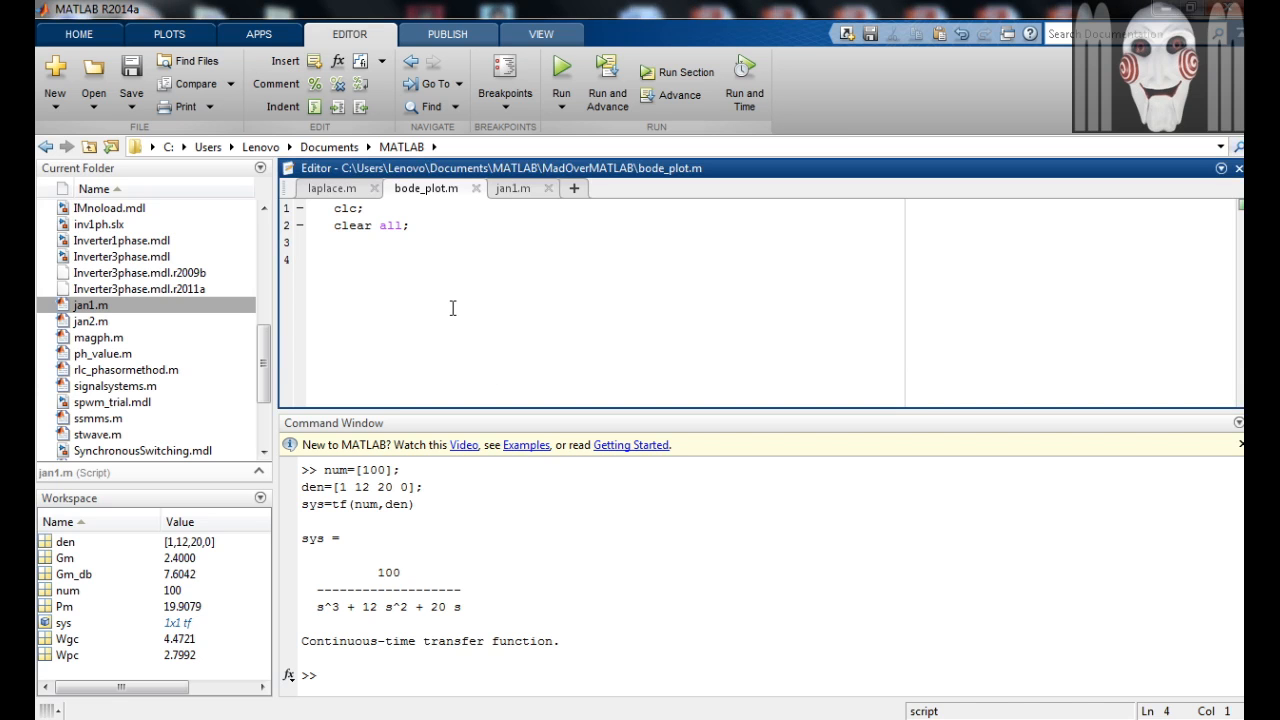
Enter num=[100]; and den=[1 12 20 0]; on lines 4 and 5 of bode_plot.m
text(nu)
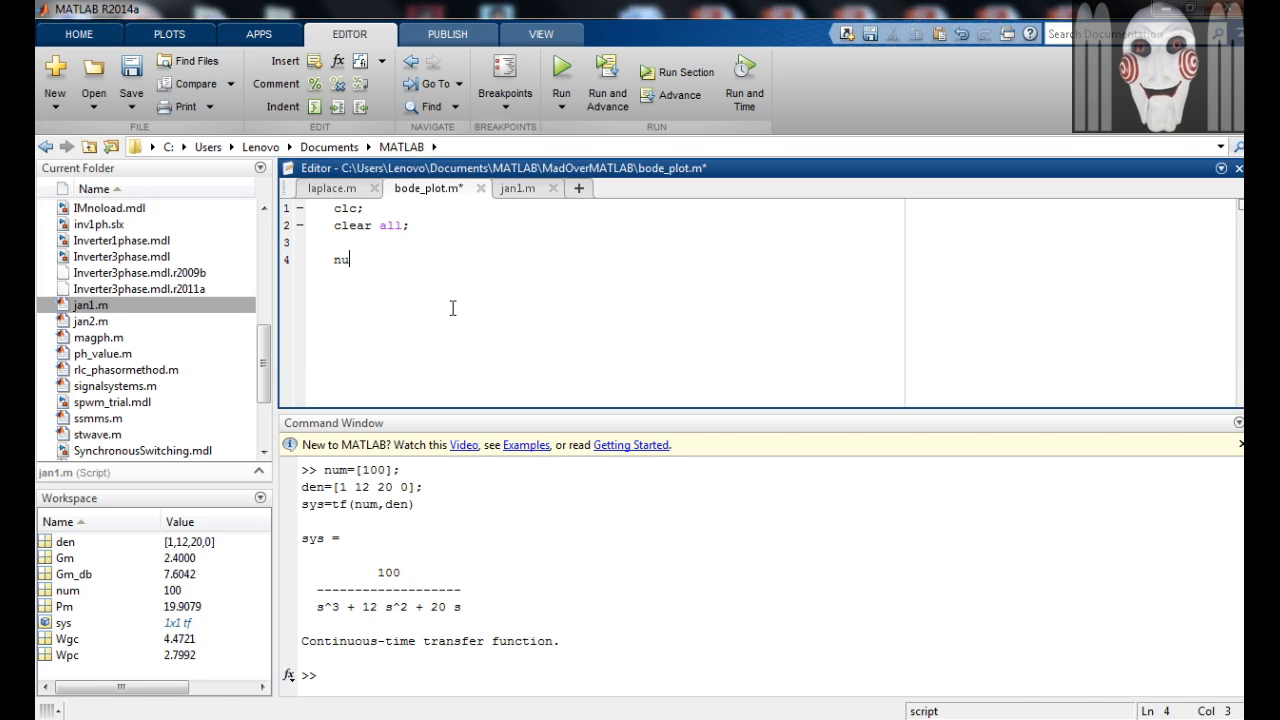
text(m)
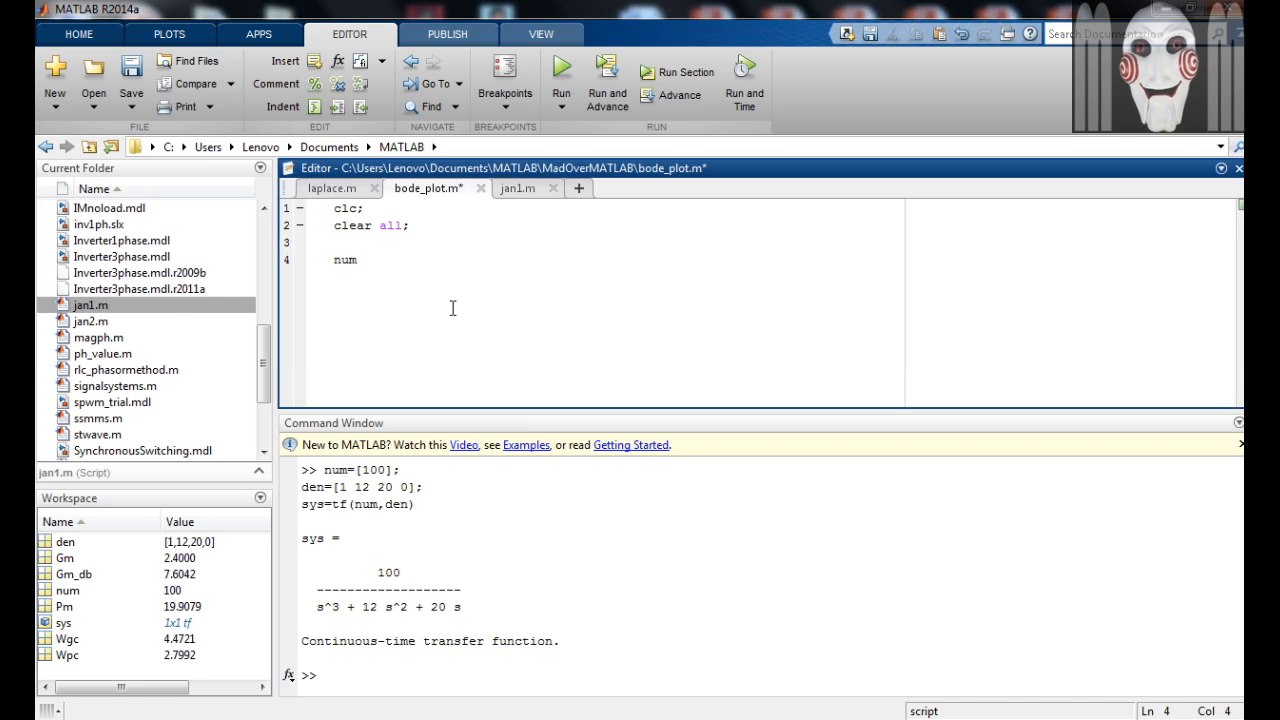
text(=[100)
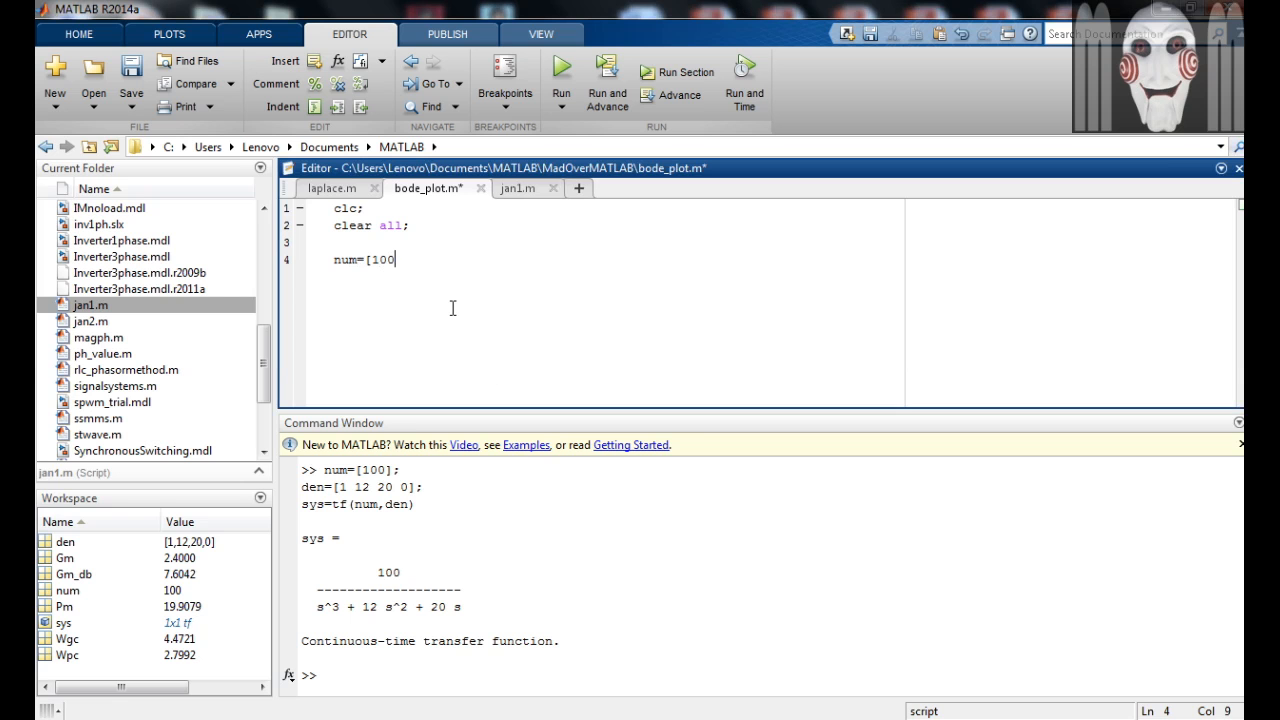
text(];)
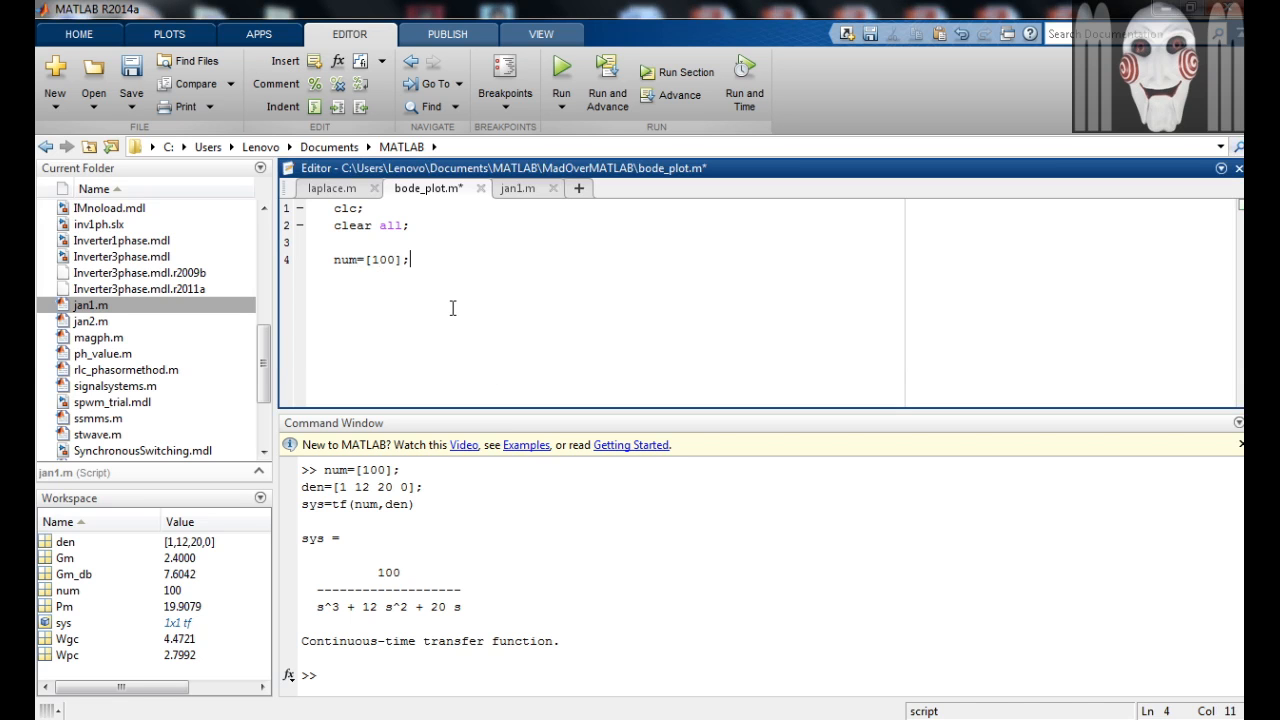
text(den=[)
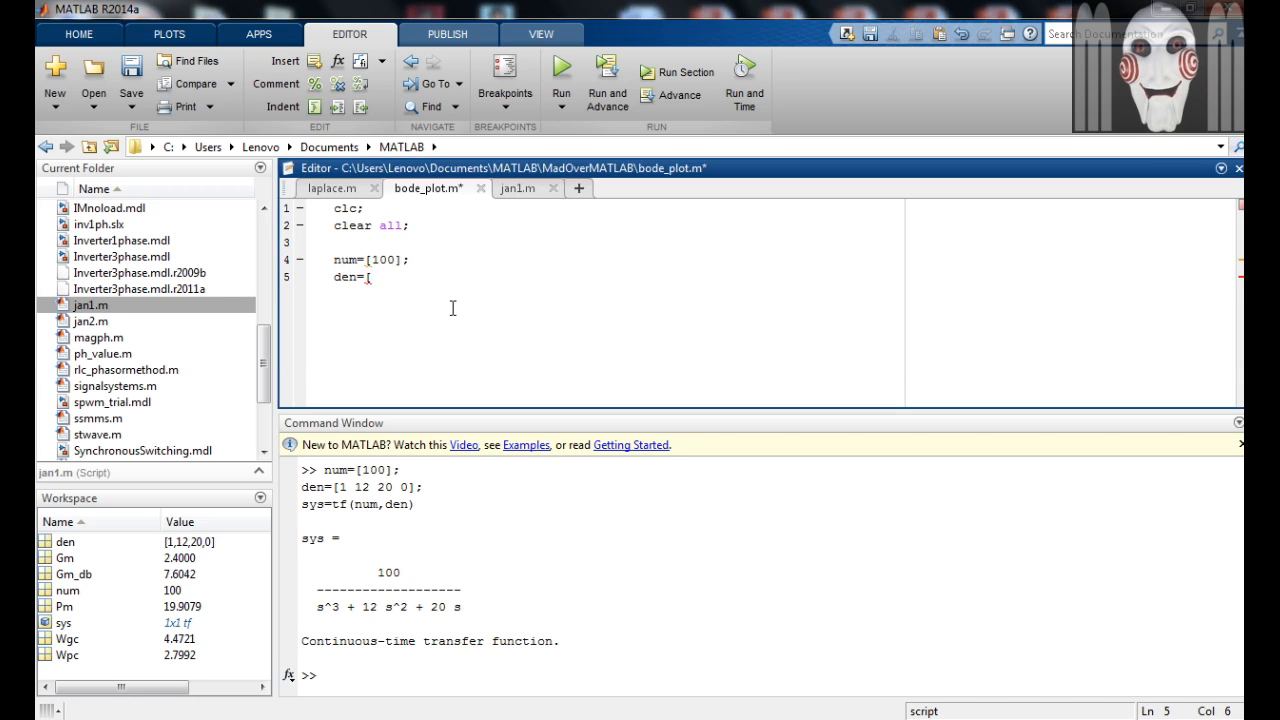
text(1 12 1)
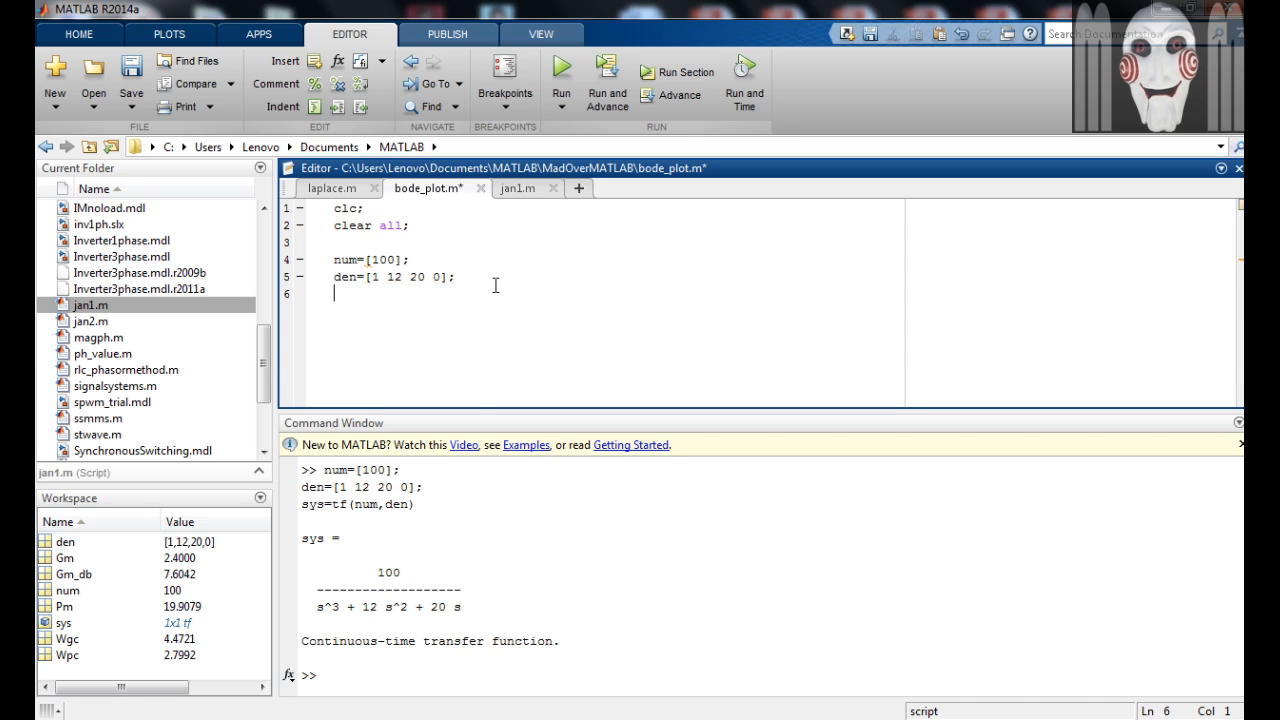
Enter sys=tf(num,den) on line 6 to build the transfer function
text(sys)
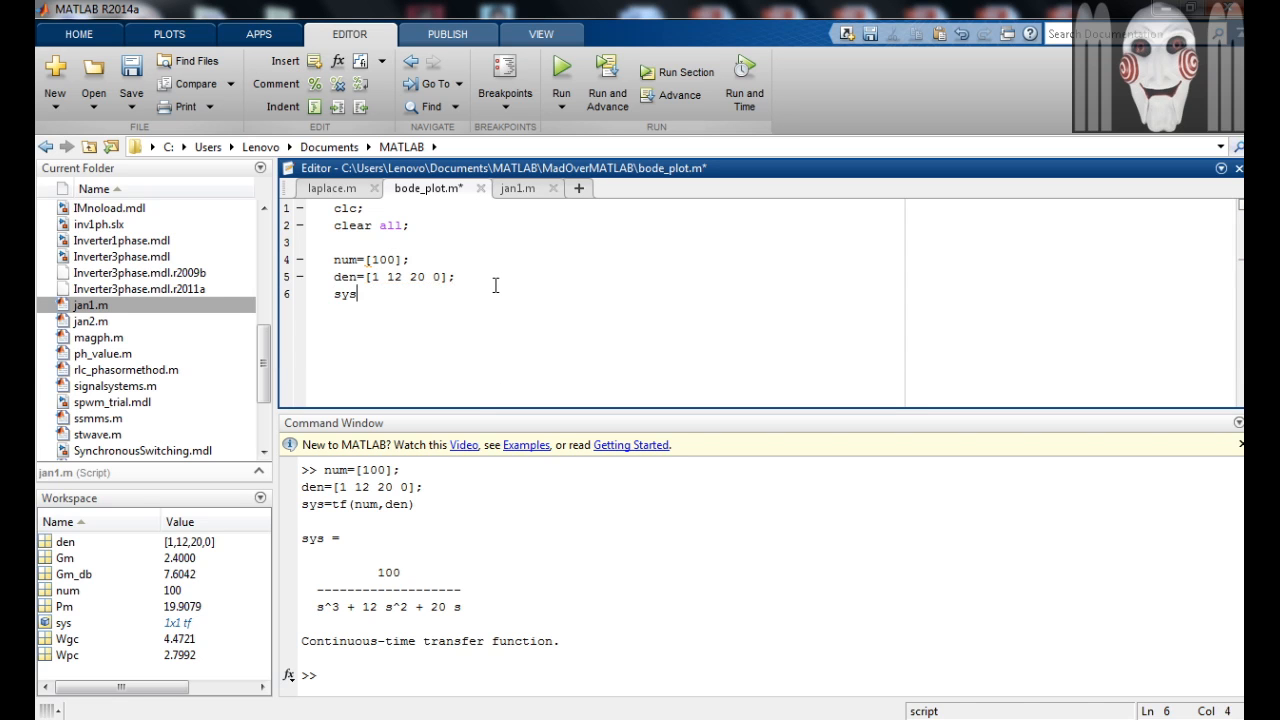
text(=t)
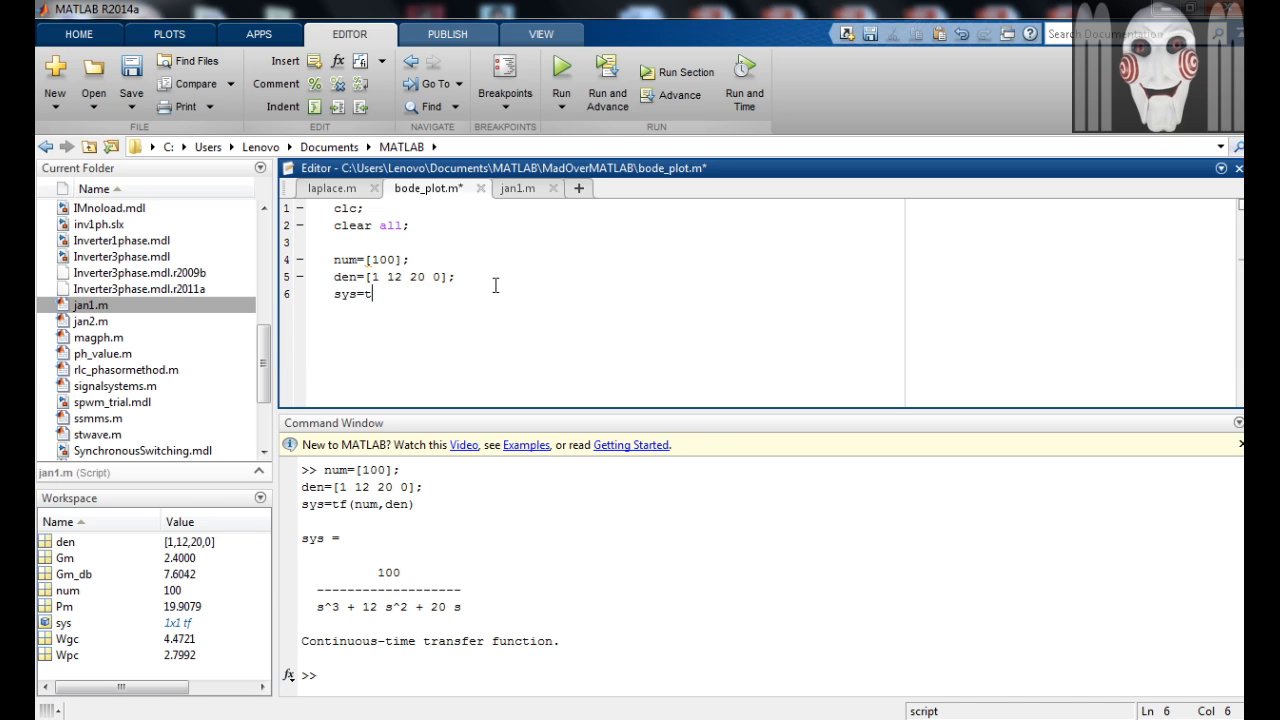
text(f)
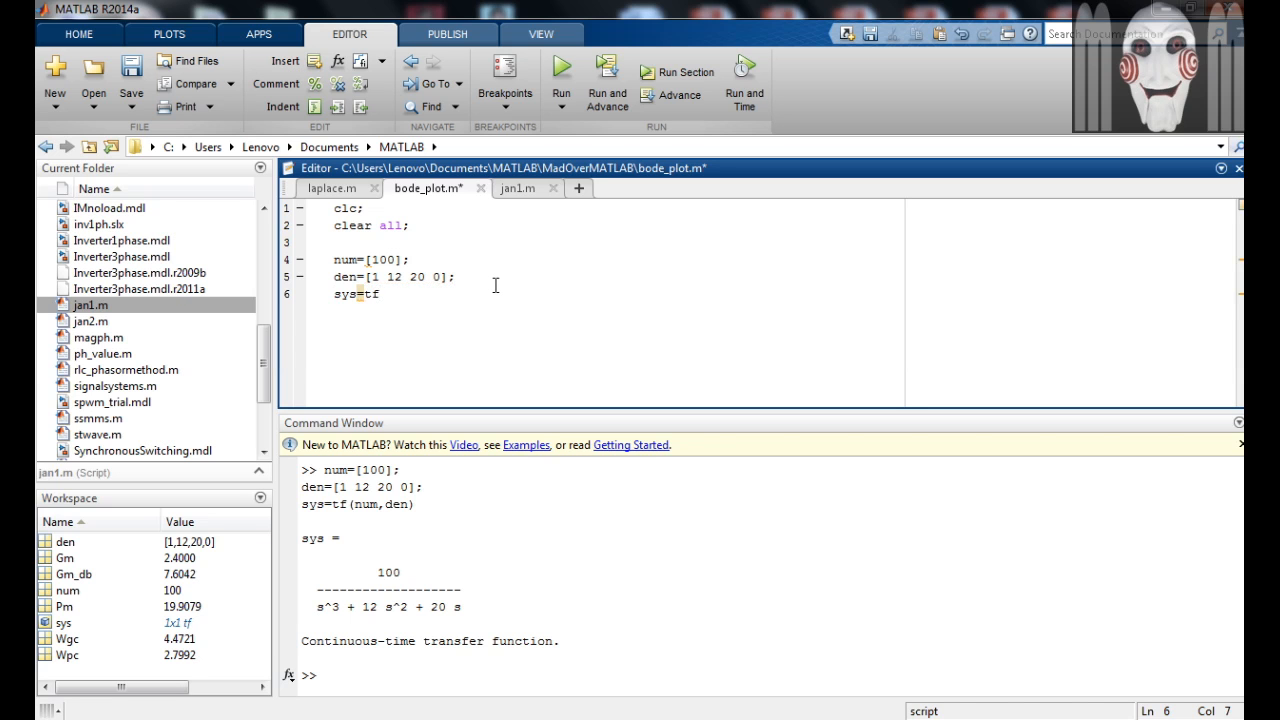
text(()
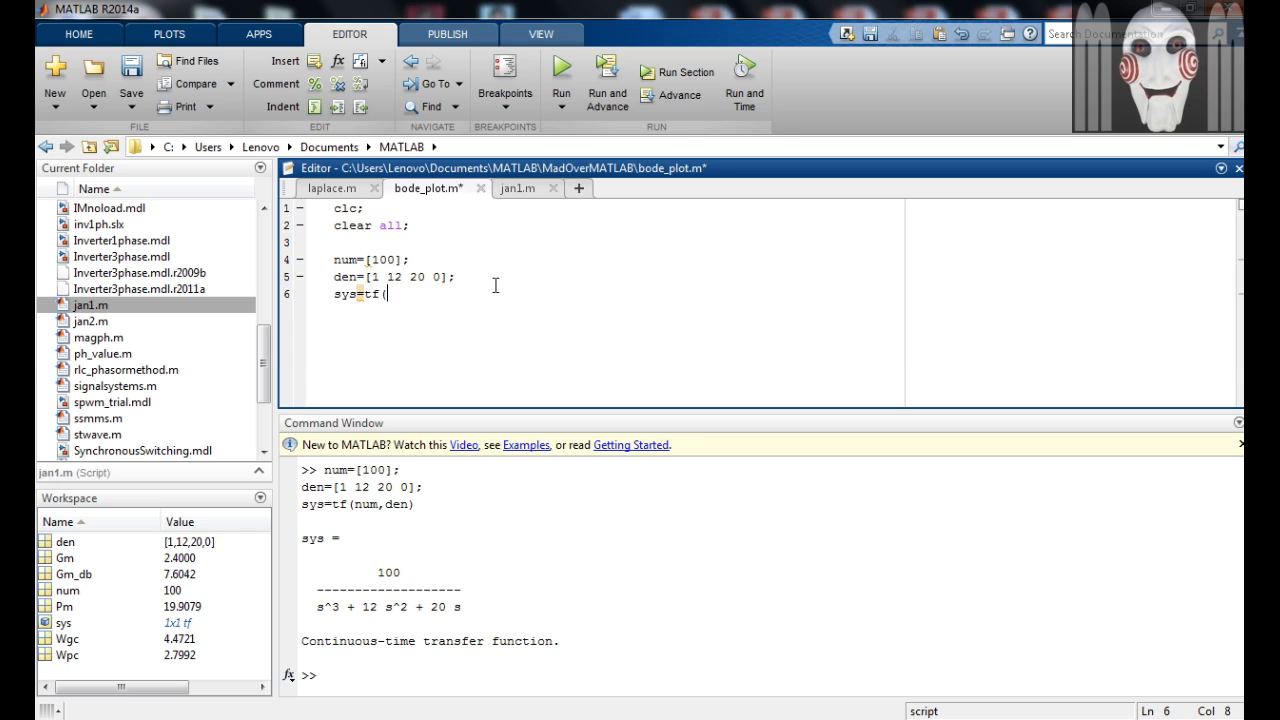
text(()
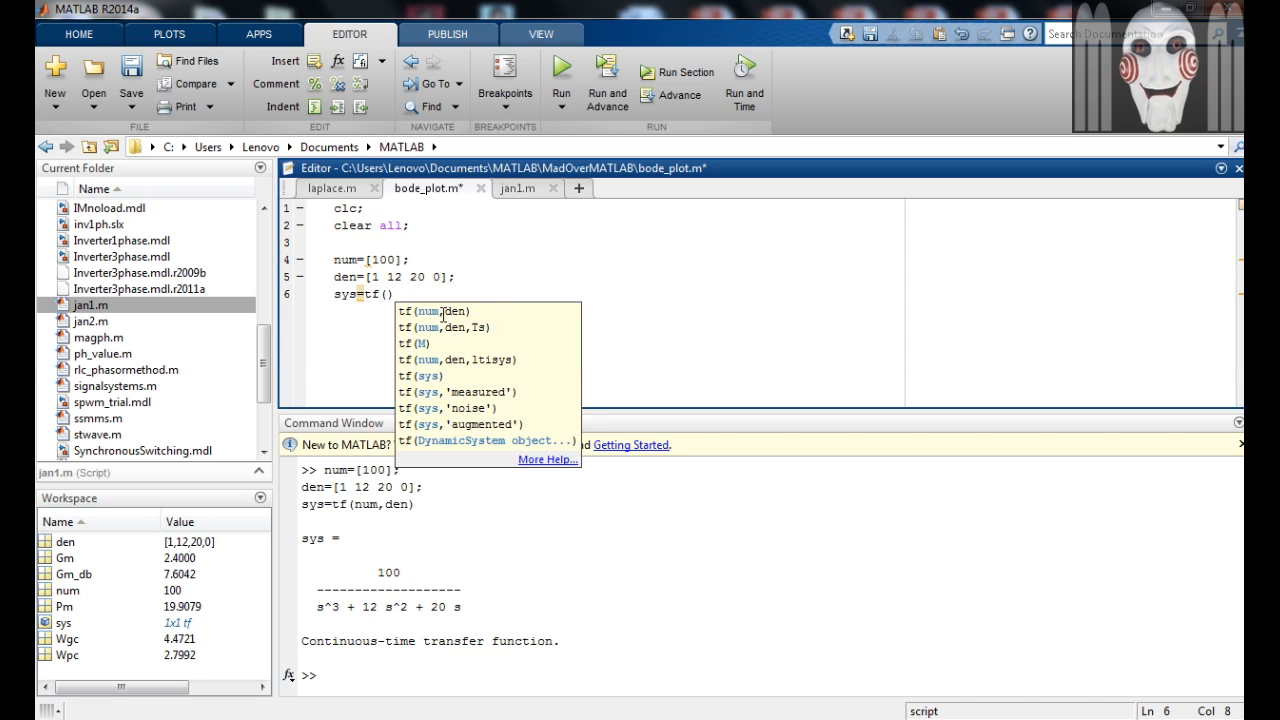
text(num)
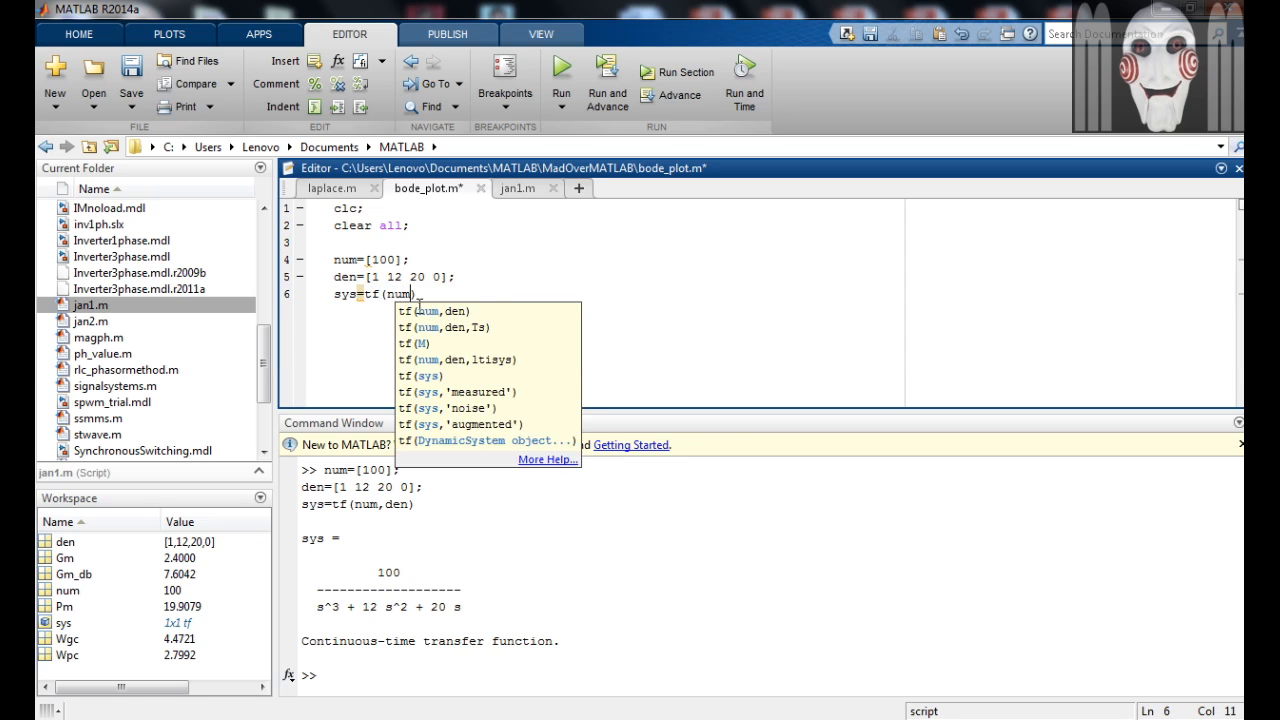
text(,)
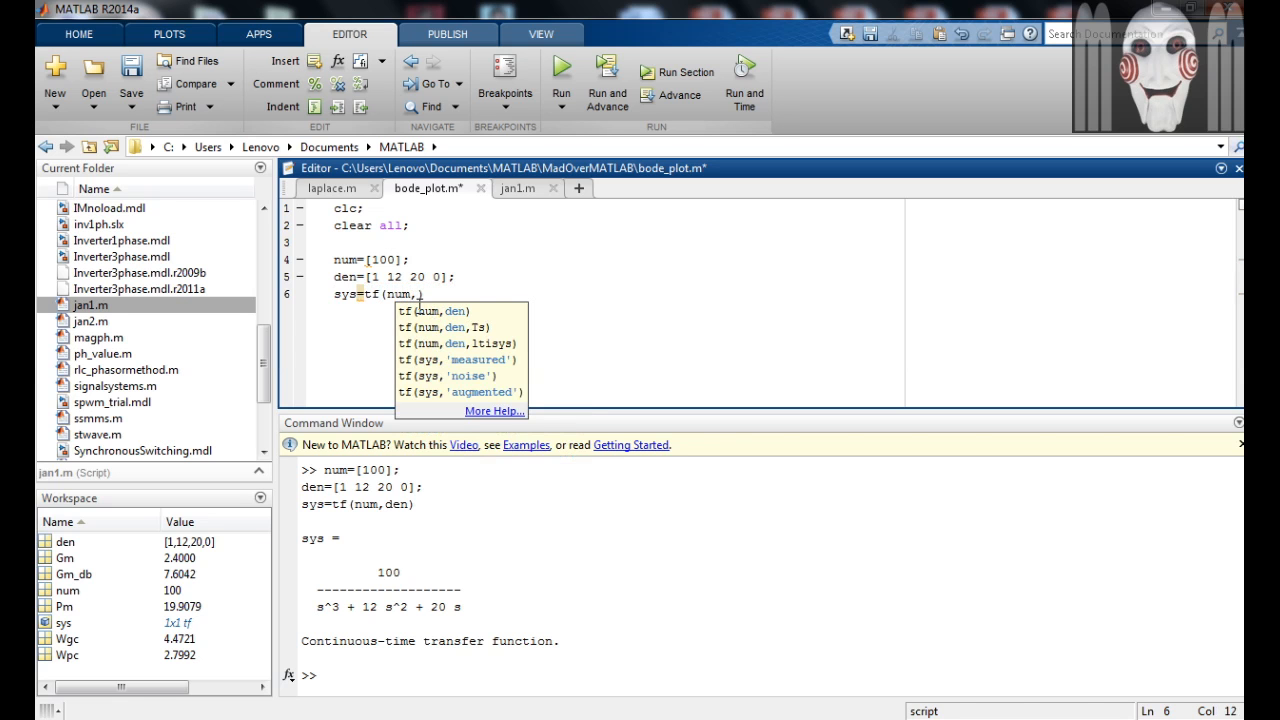
text(den))
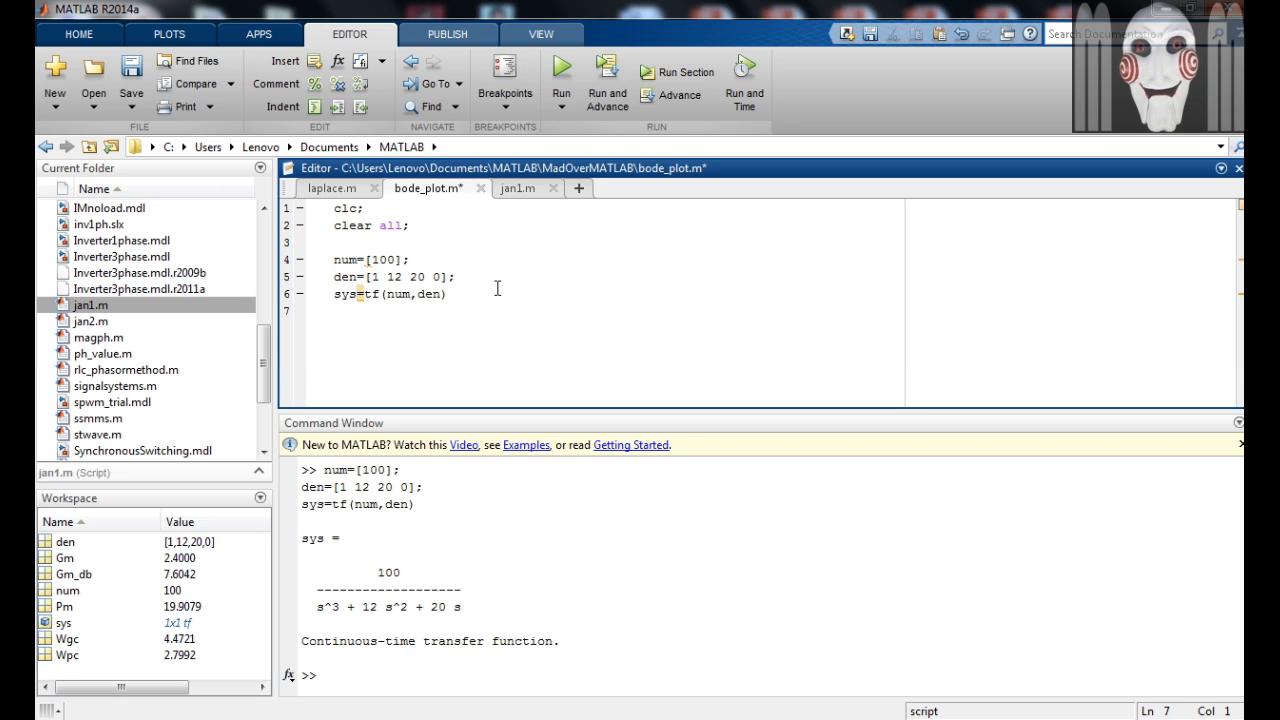
Enter bode(sys); and grid on; on lines 7 and 8
text(bode())
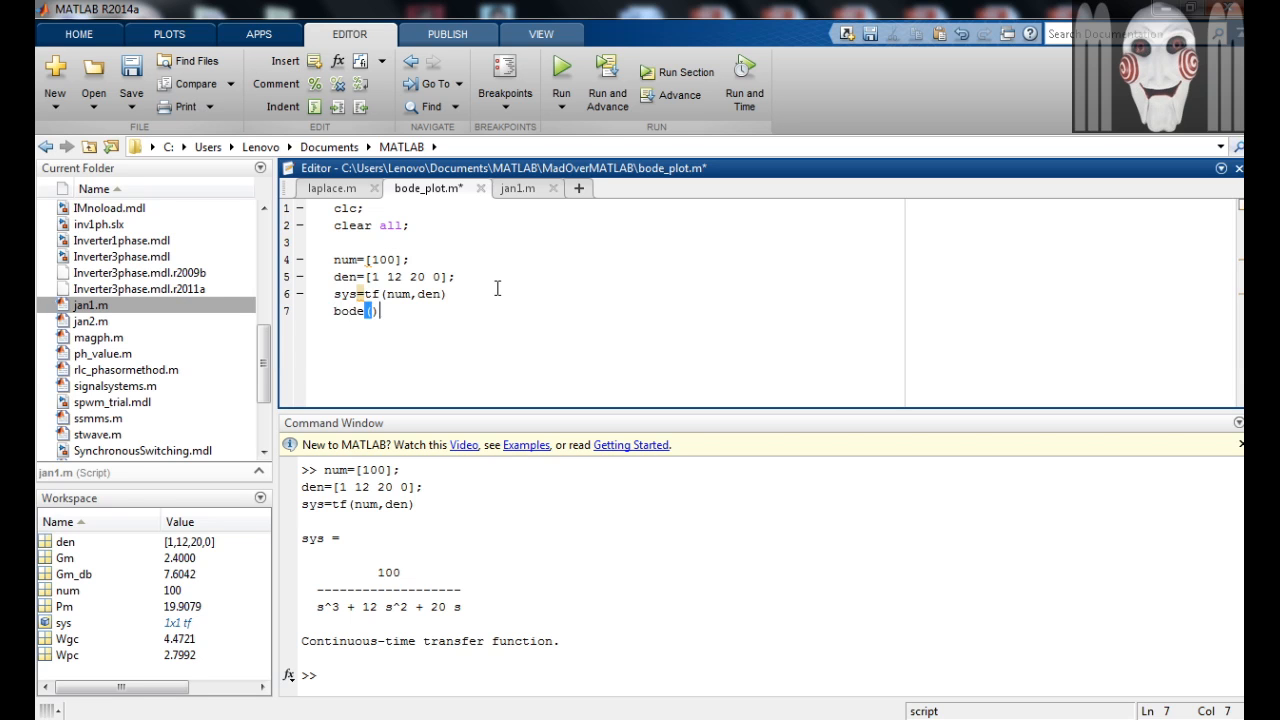
text(sys)
text(grid on;)
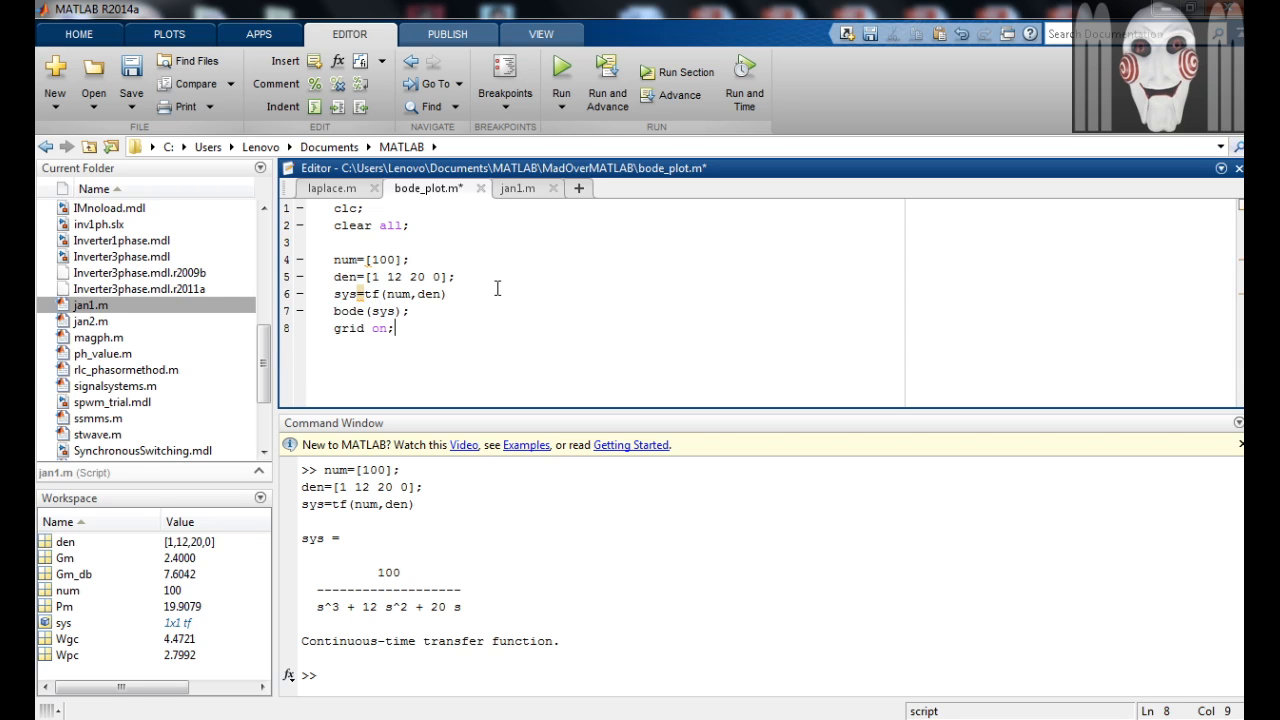
key(enter)
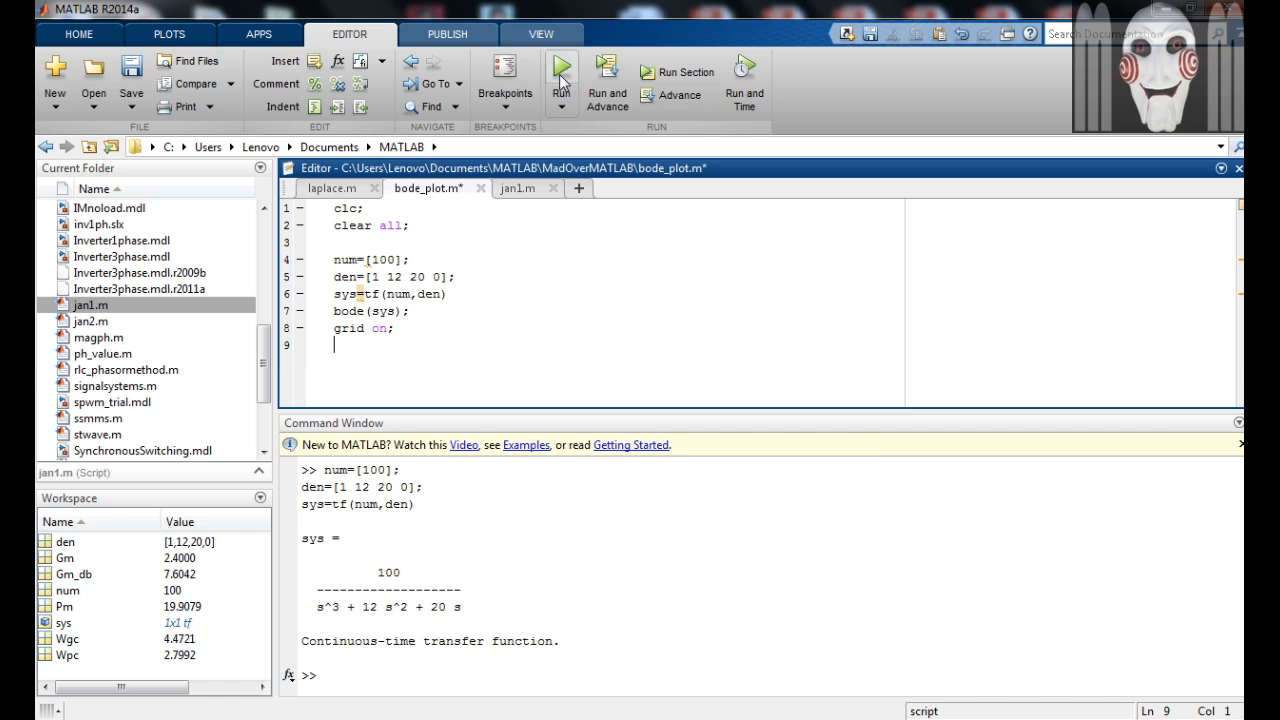
Run bode_plot.m, accepting Change Folder, so Figure 1 shows the Bode diagram
click(560, 72)
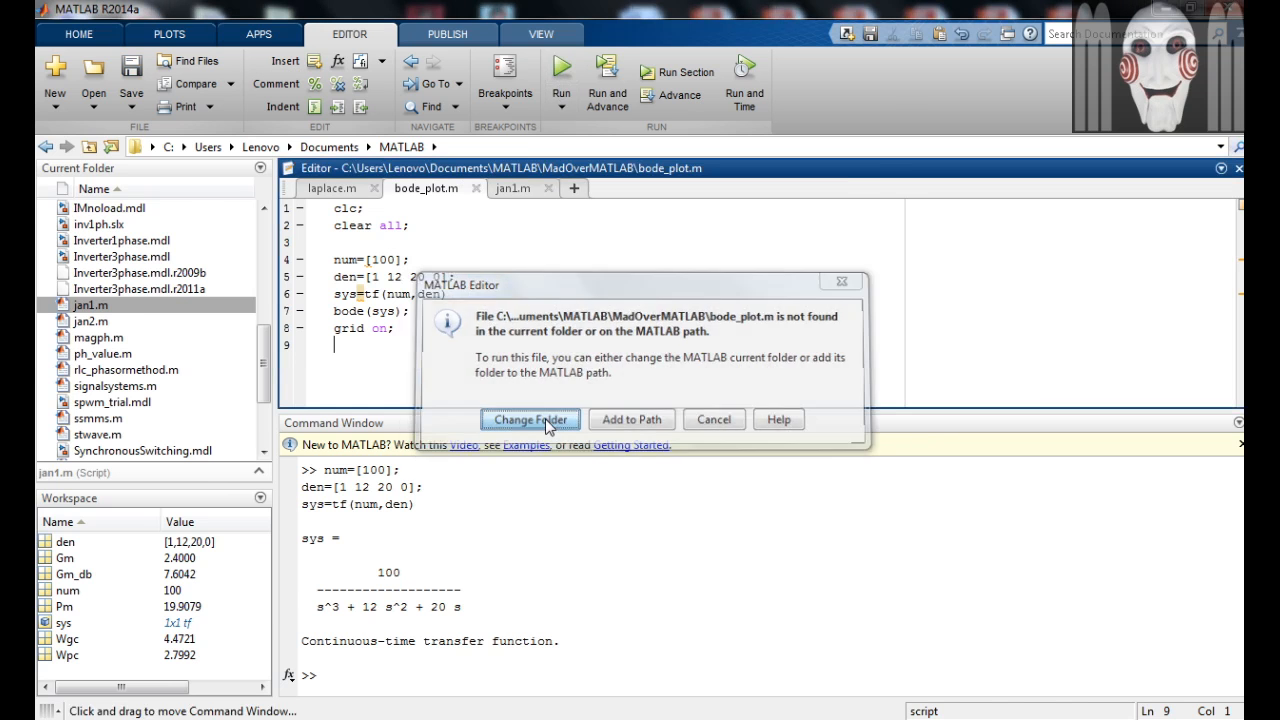
click(528, 420)
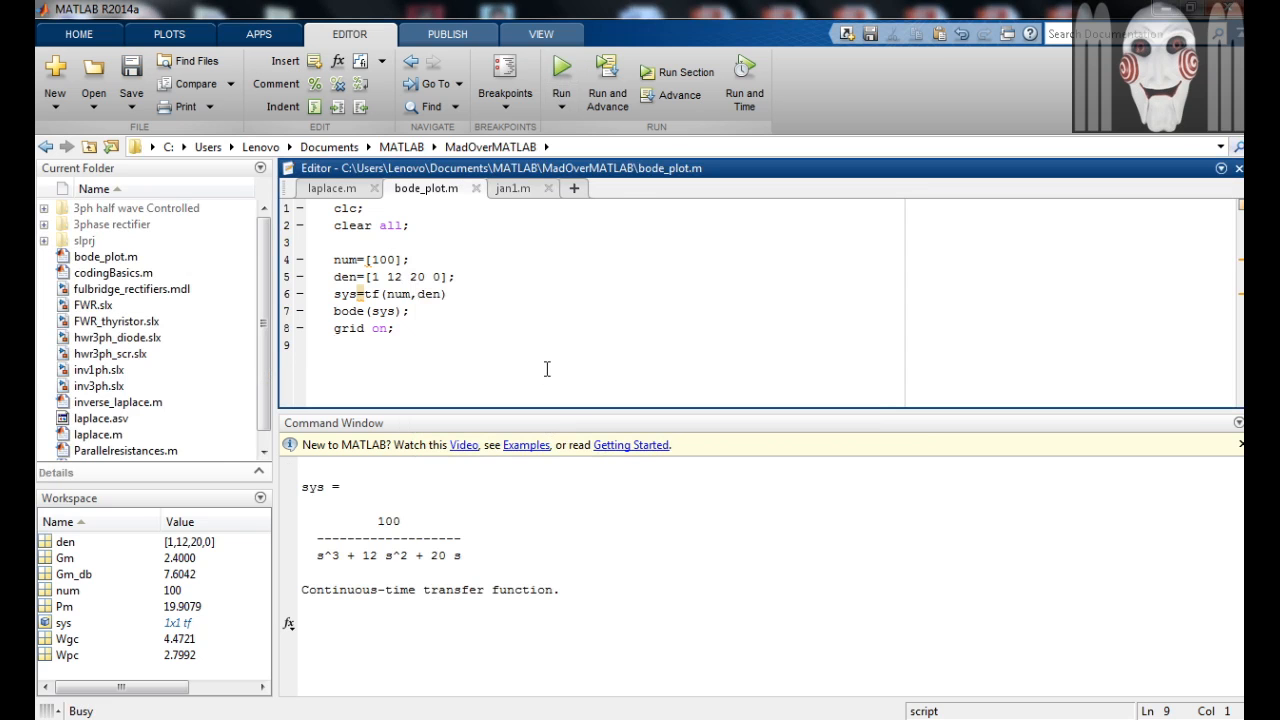
click(560, 76)
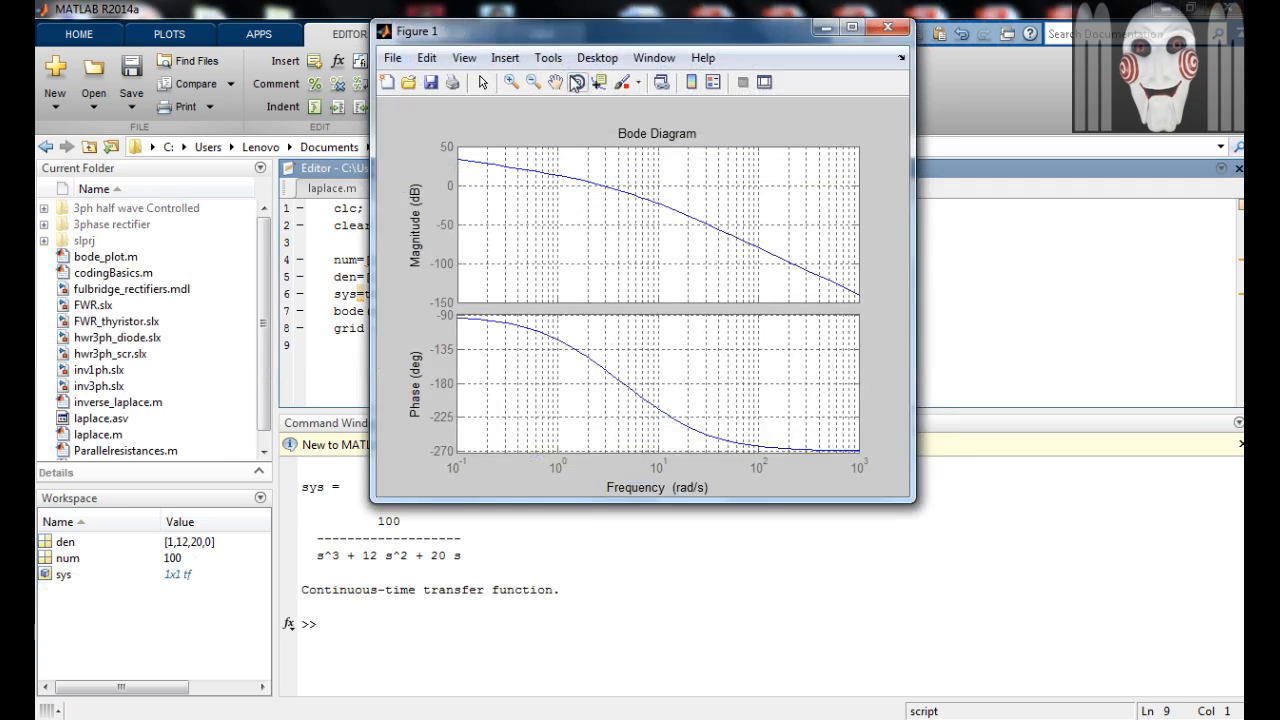
Maximize the Figure 1 window to view the magnitude and phase curves
click(852, 28)
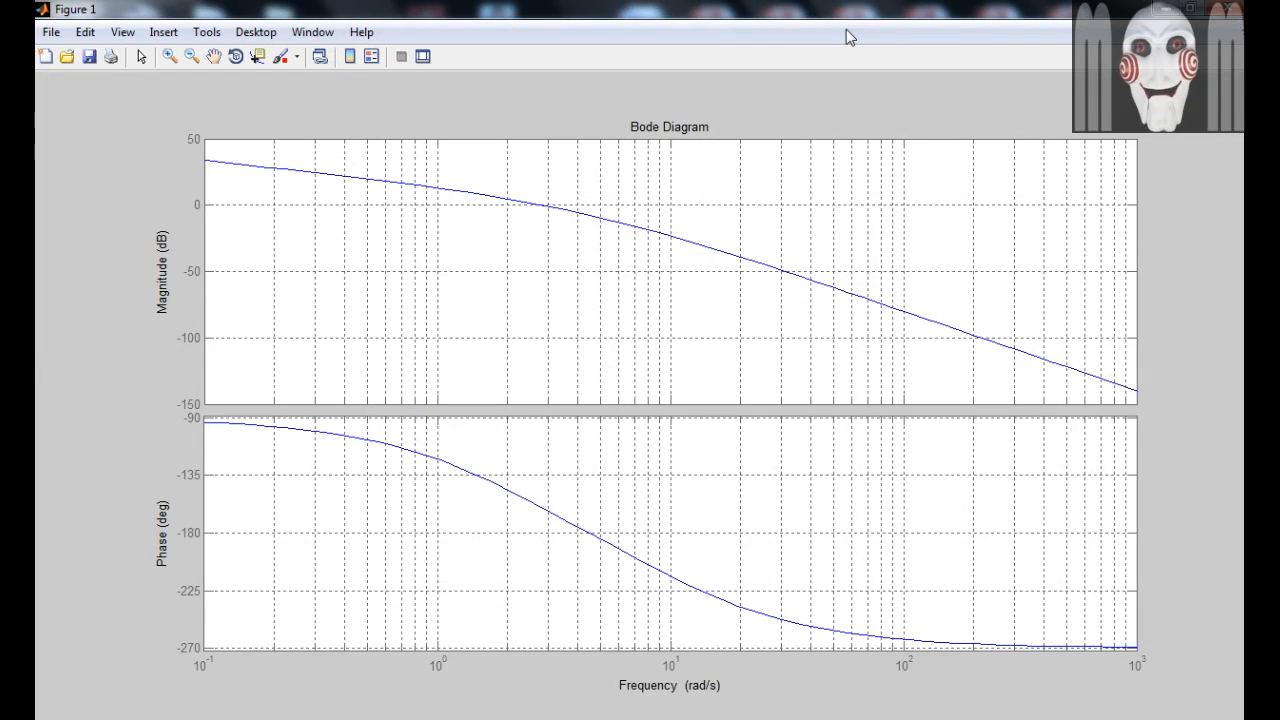
mouse_move(162, 348)
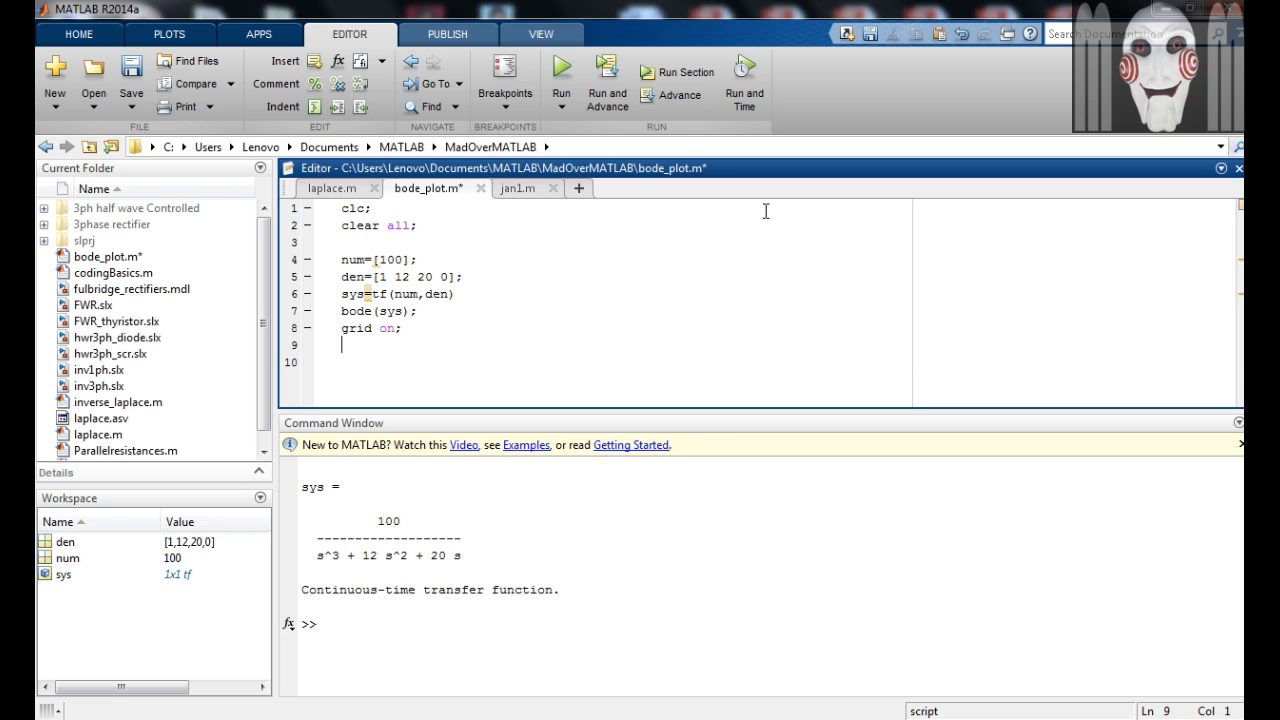
Enter [Gm,Pm,Wgc,wpc]=margin(sys) on line 9
text([Gm)
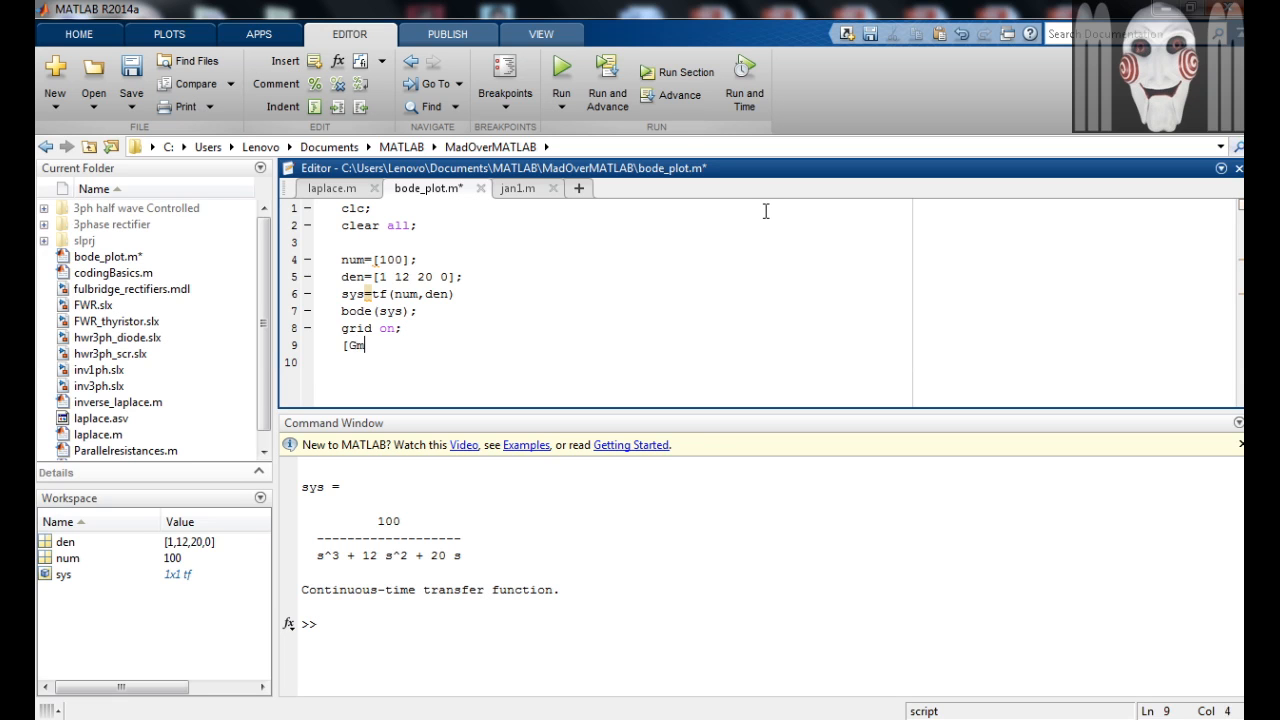
text(,)
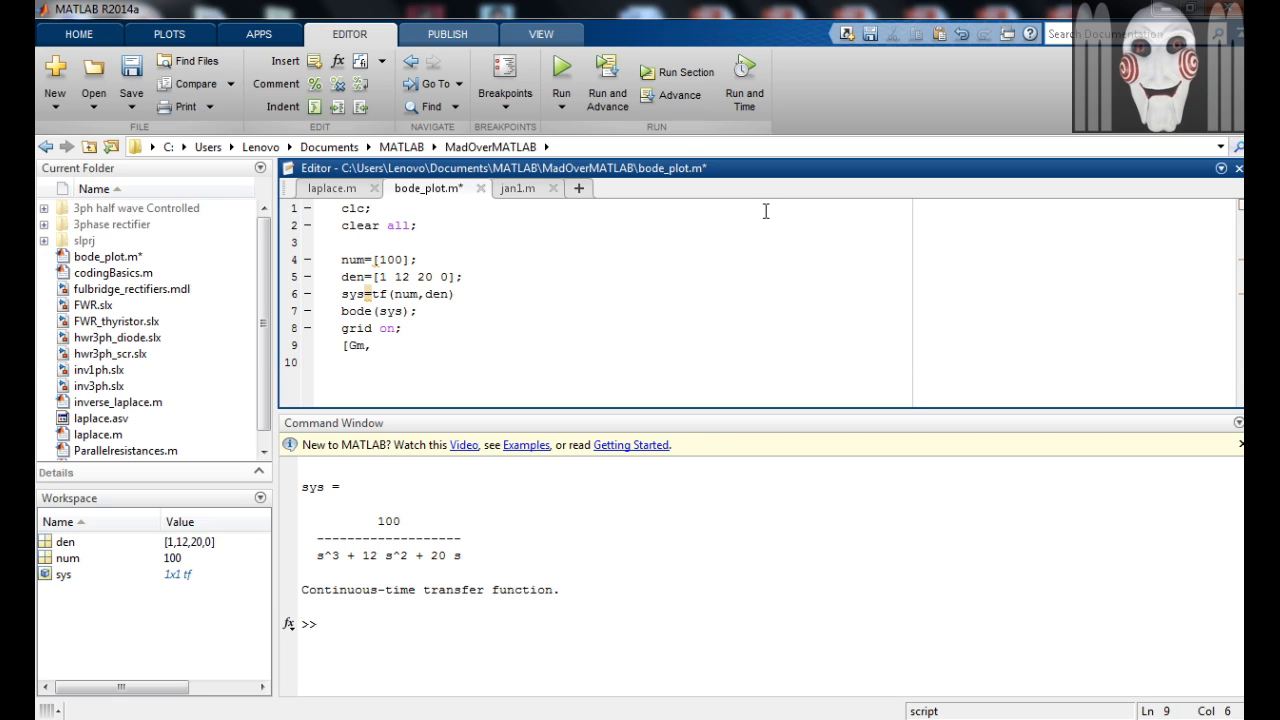
text(Pm,)
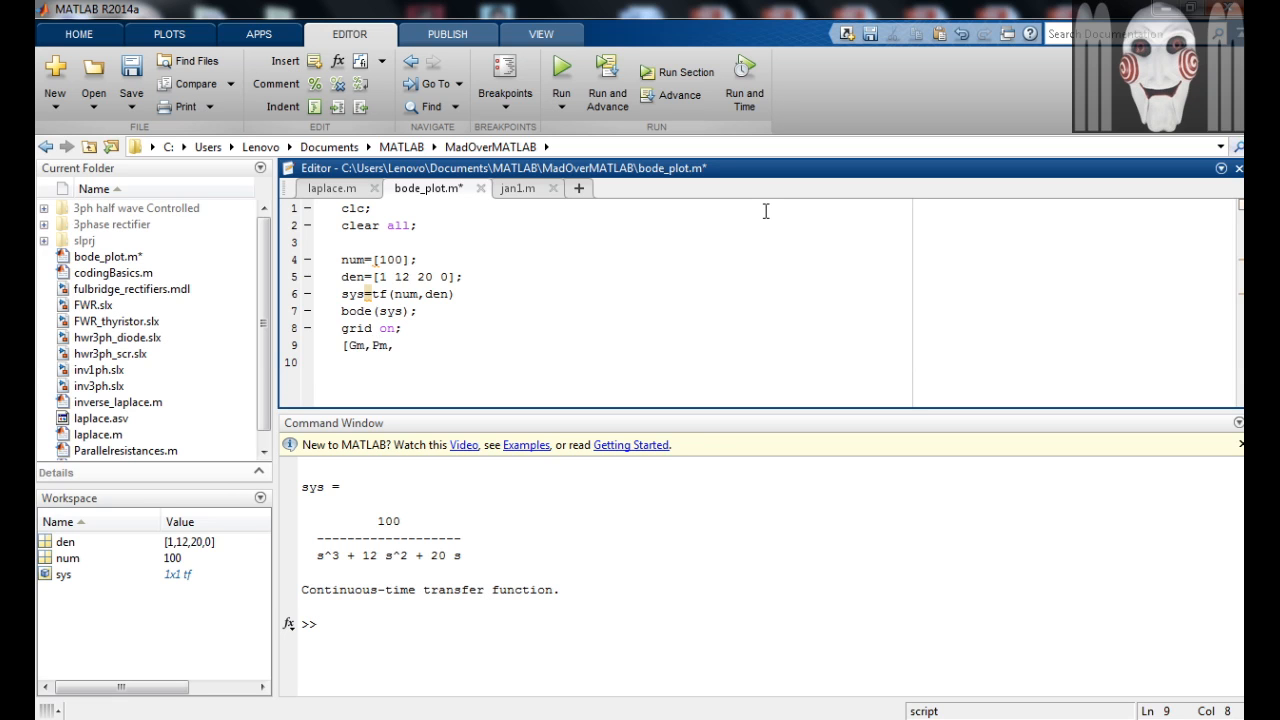
text(W)
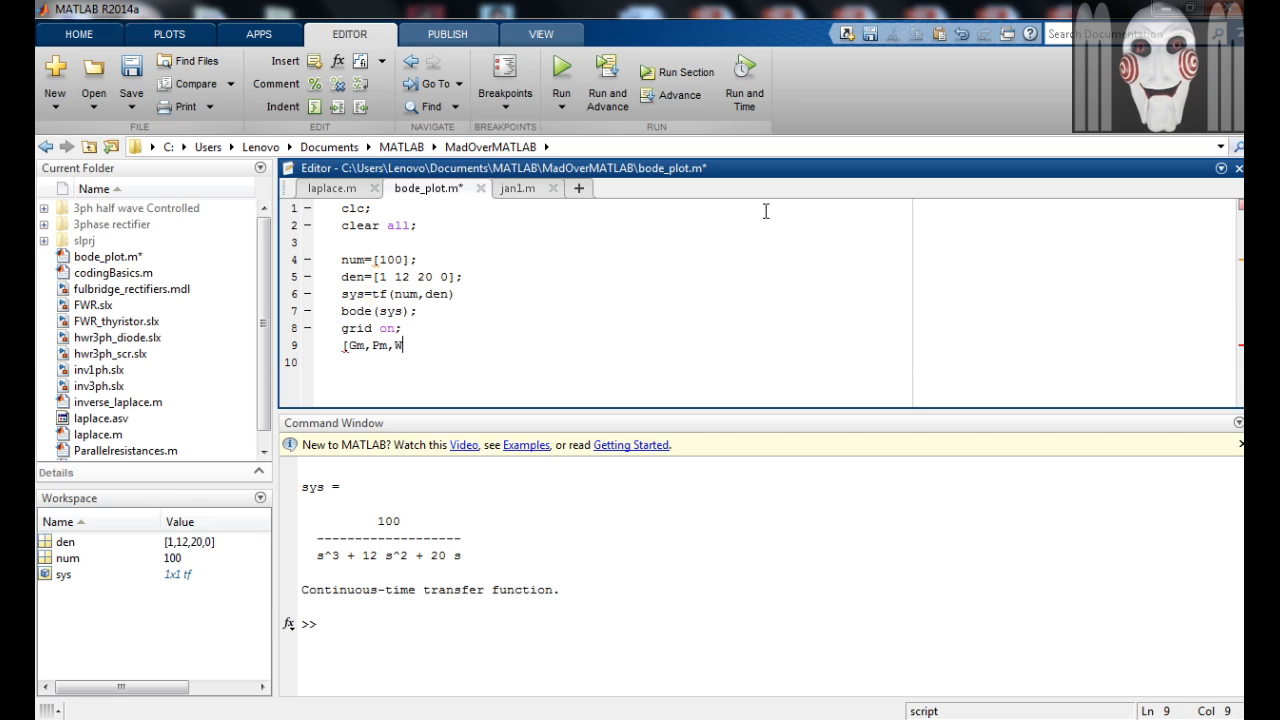
text(gc)
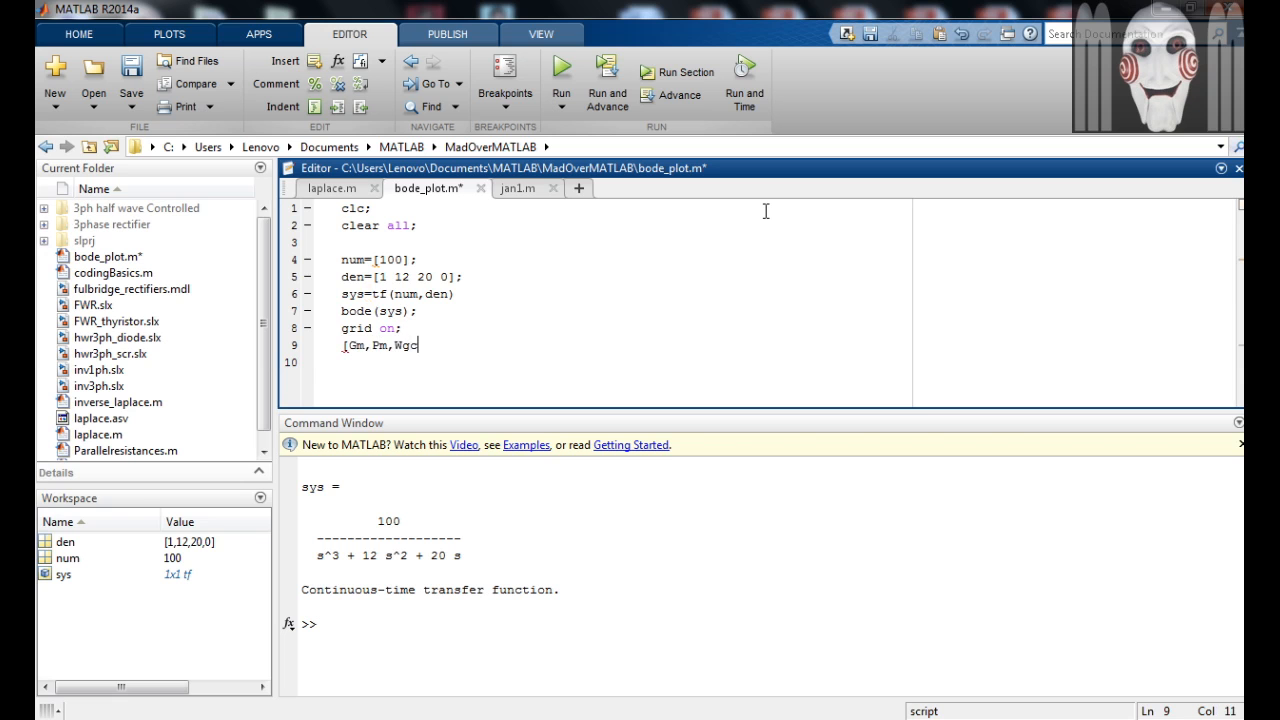
text(,wpc)
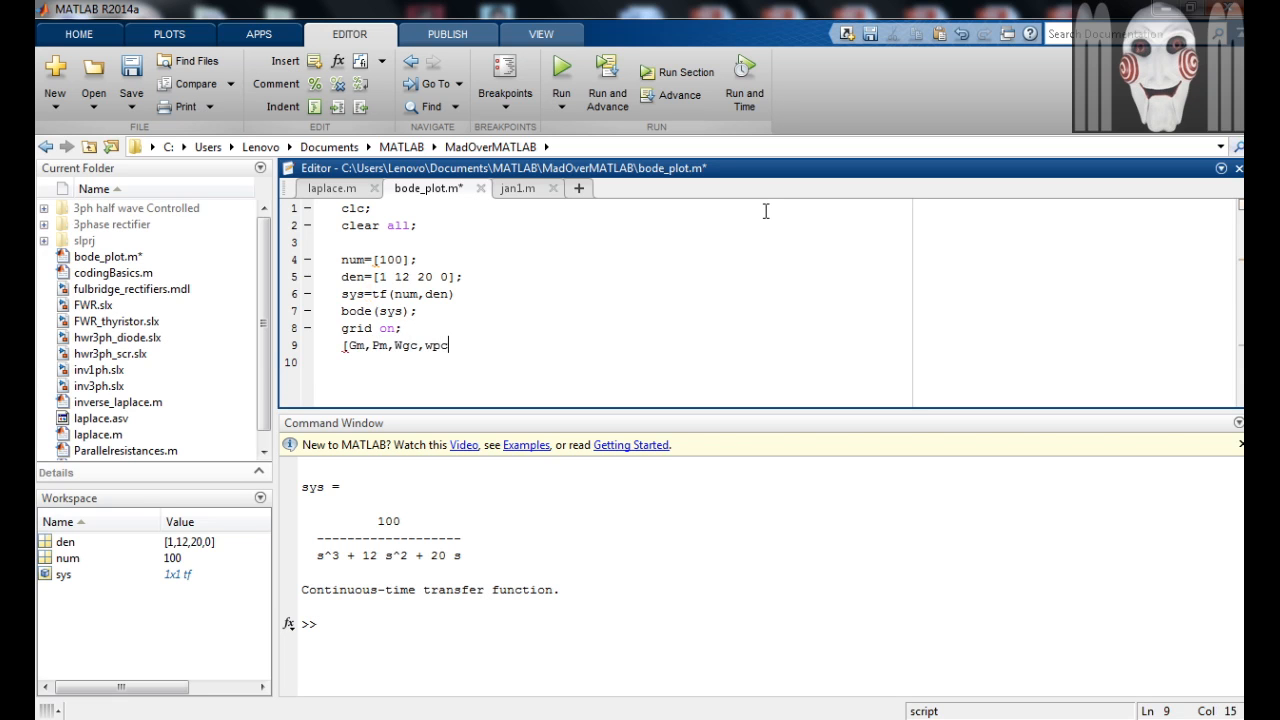
text(=)
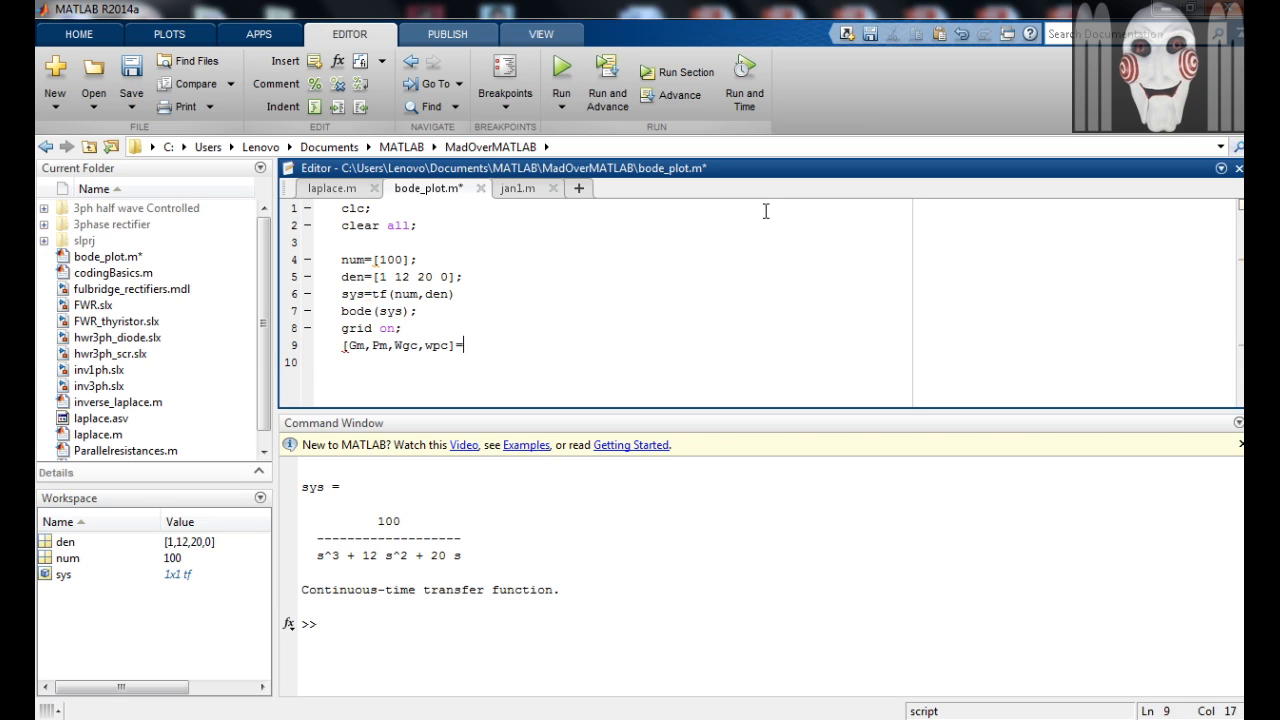
text(=mar)
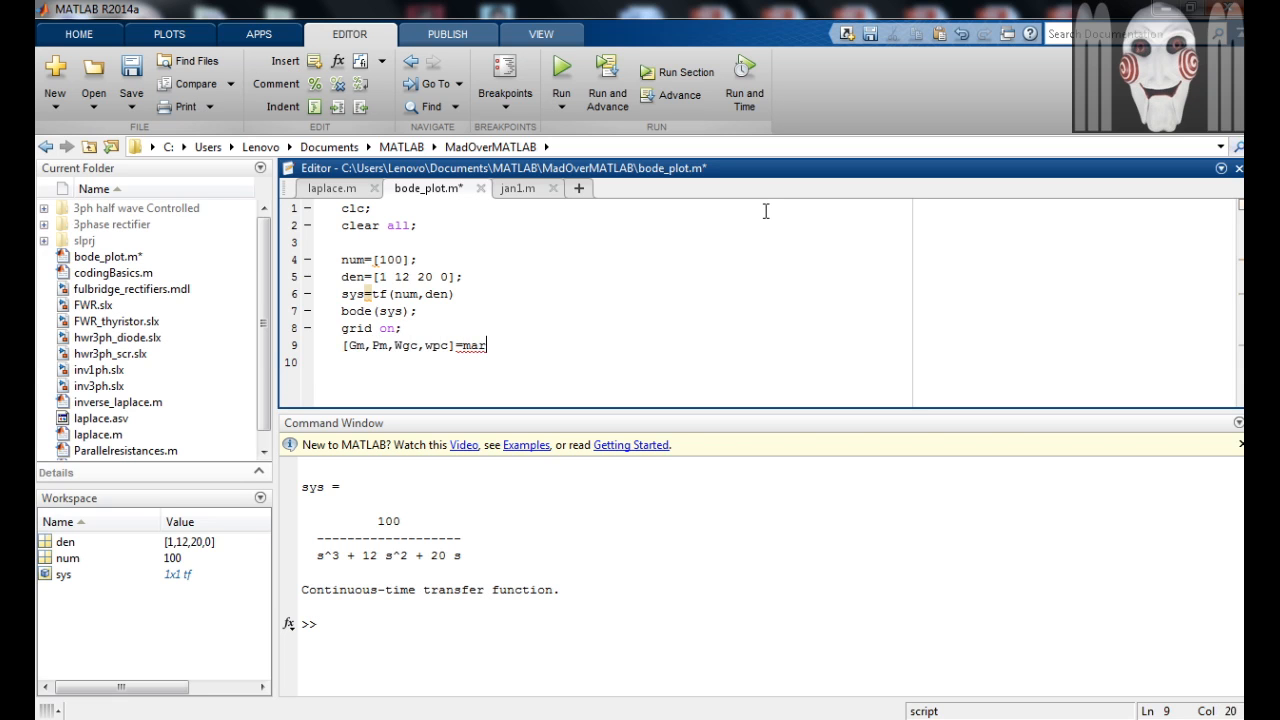
text(gin)
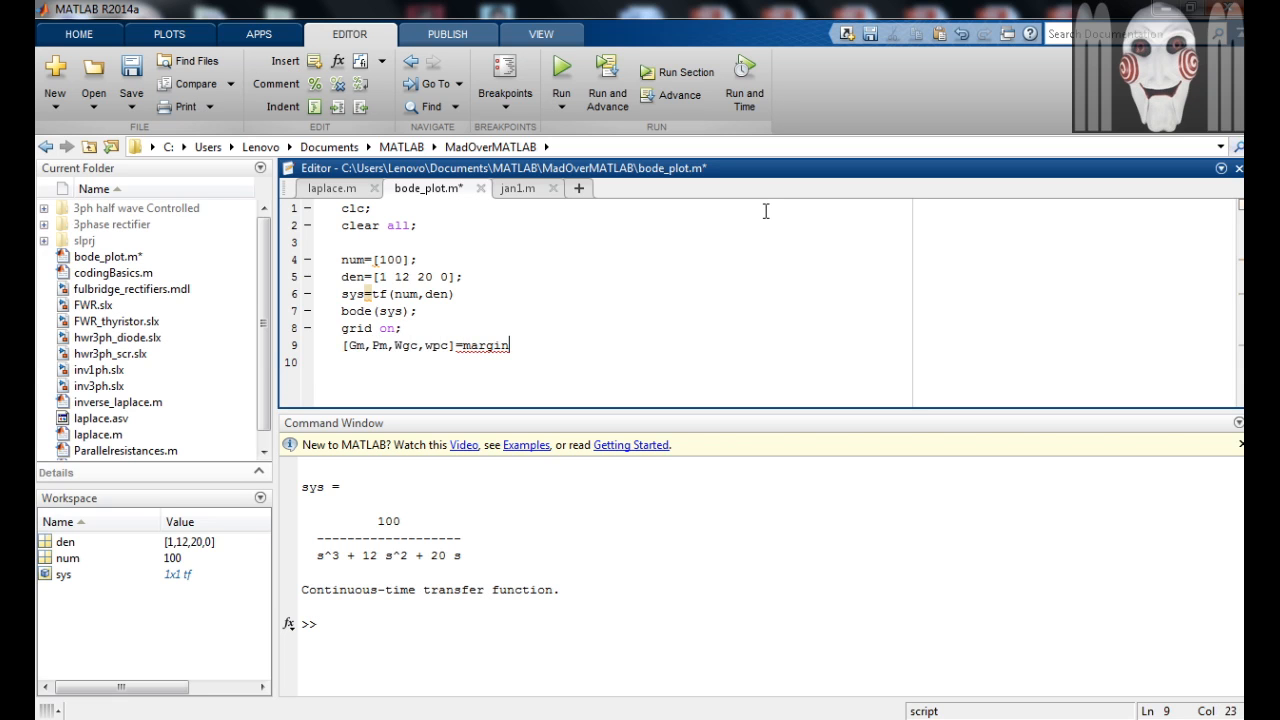
text((sys))
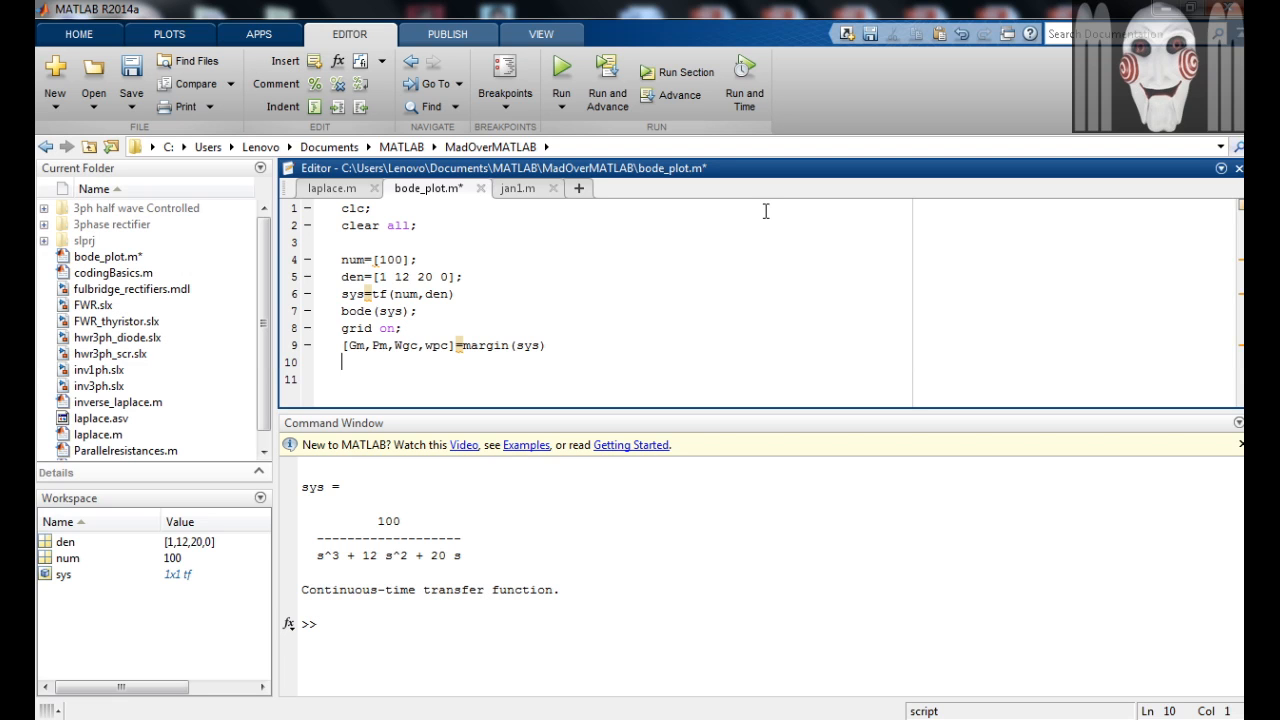
Enter Gm_db=20*log10(Gm) on line 10
text(Gm)
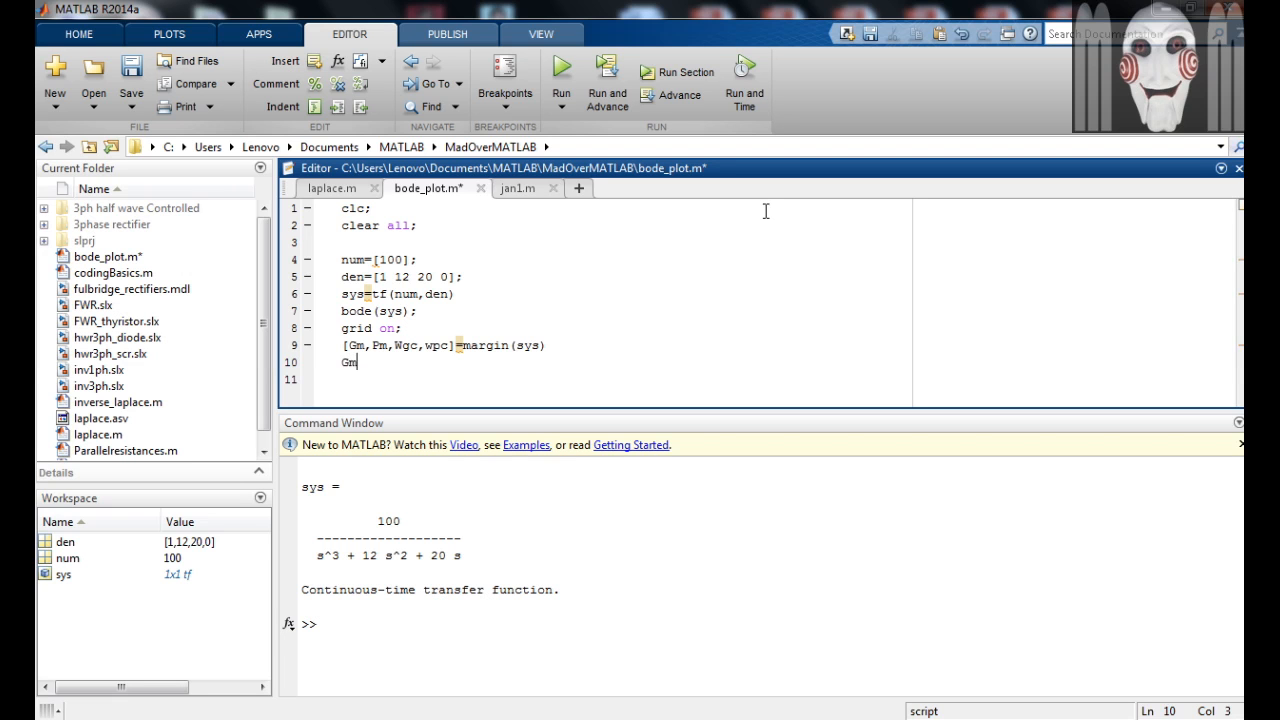
text(_db)
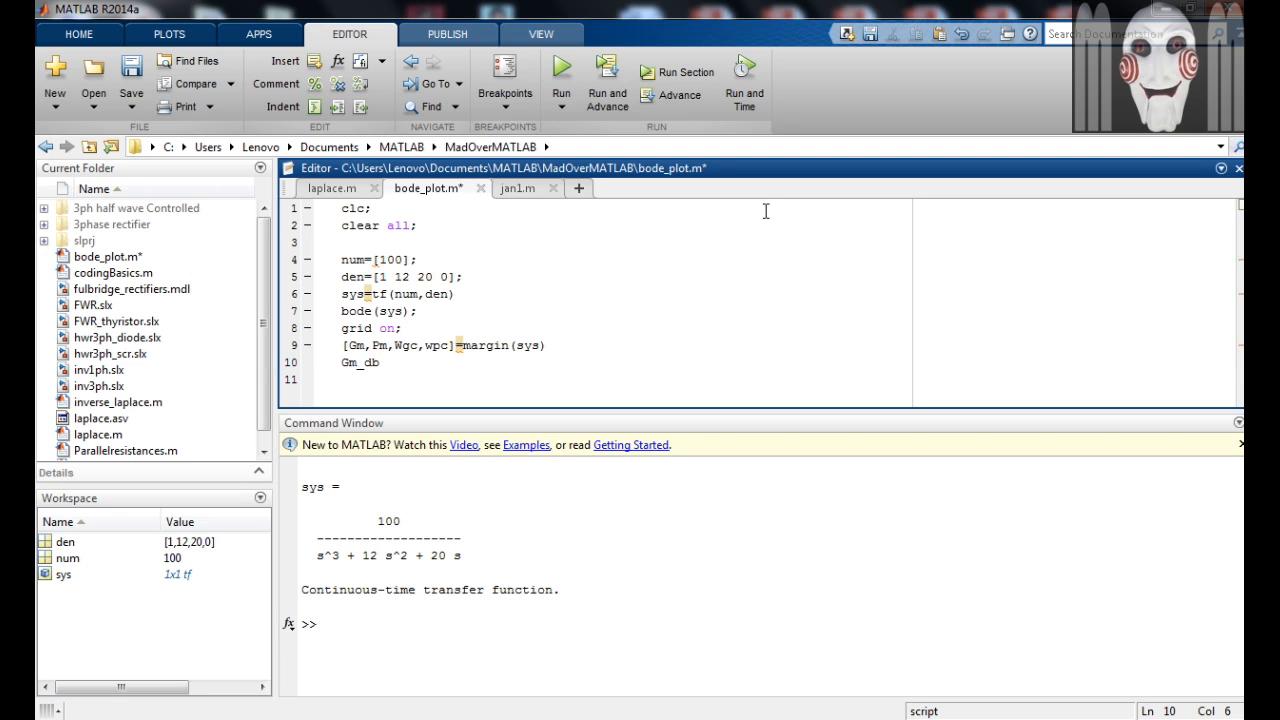
text(=20)
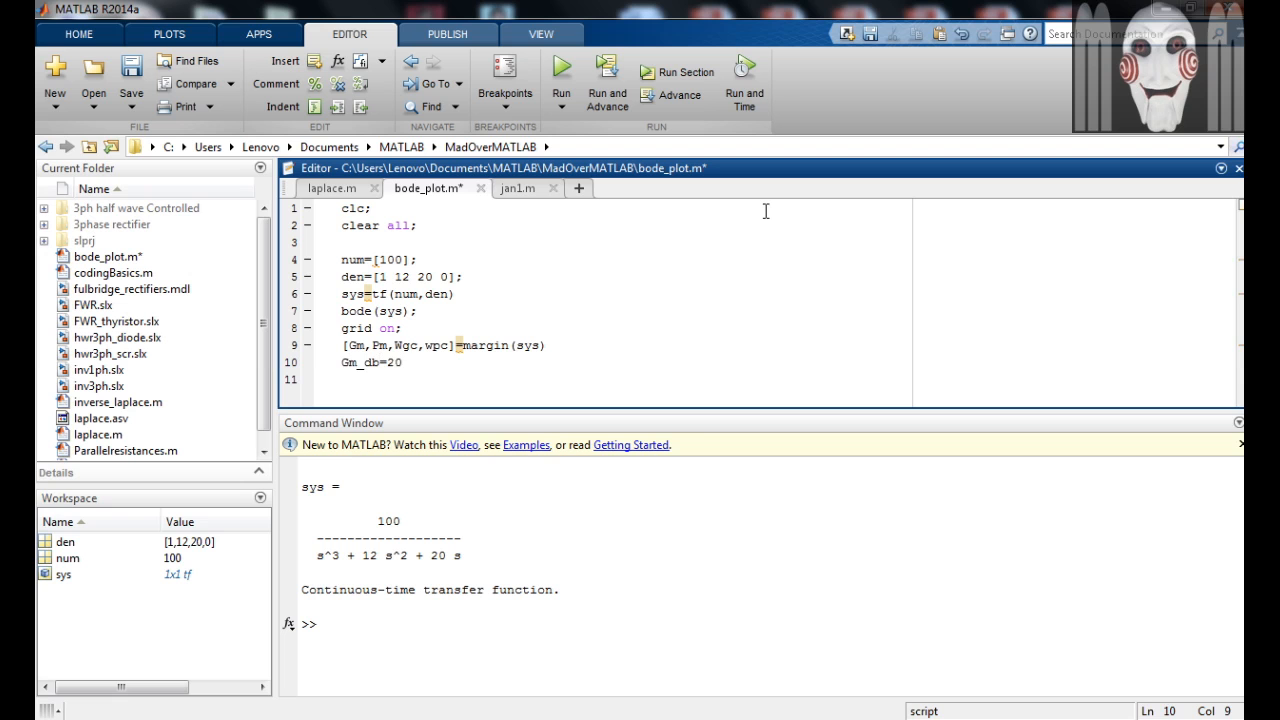
text(*log10)
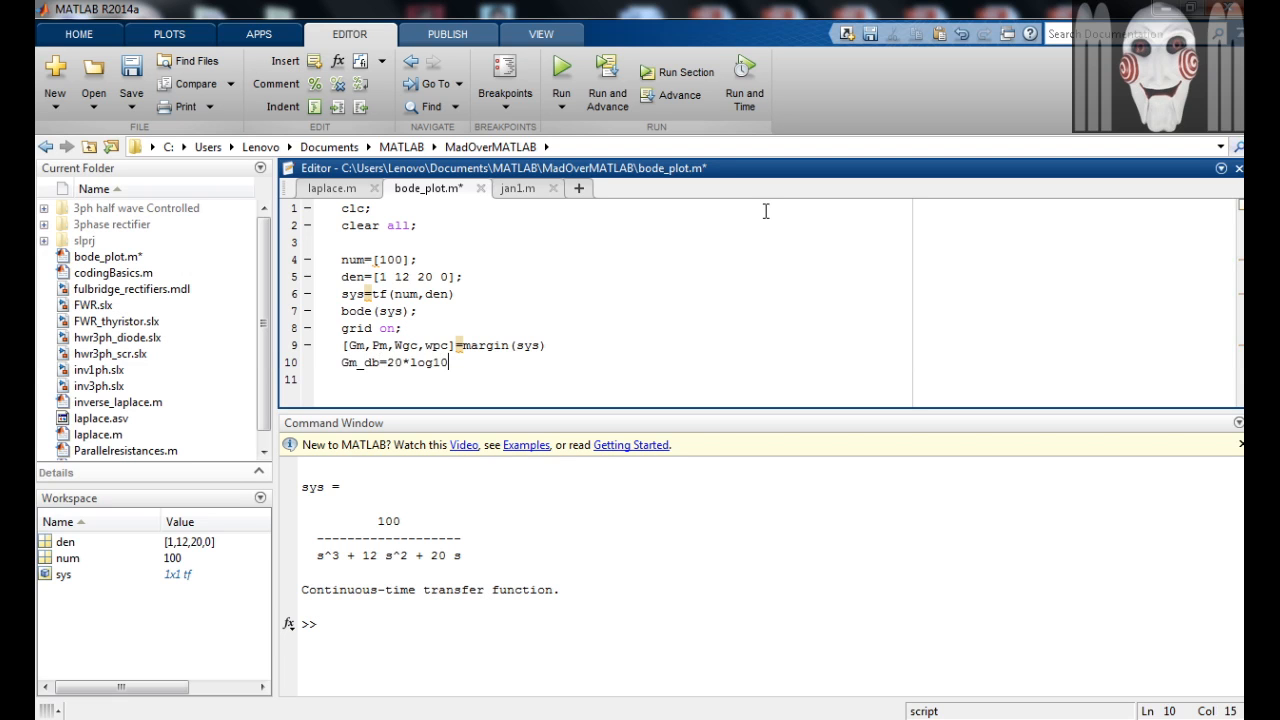
text(()
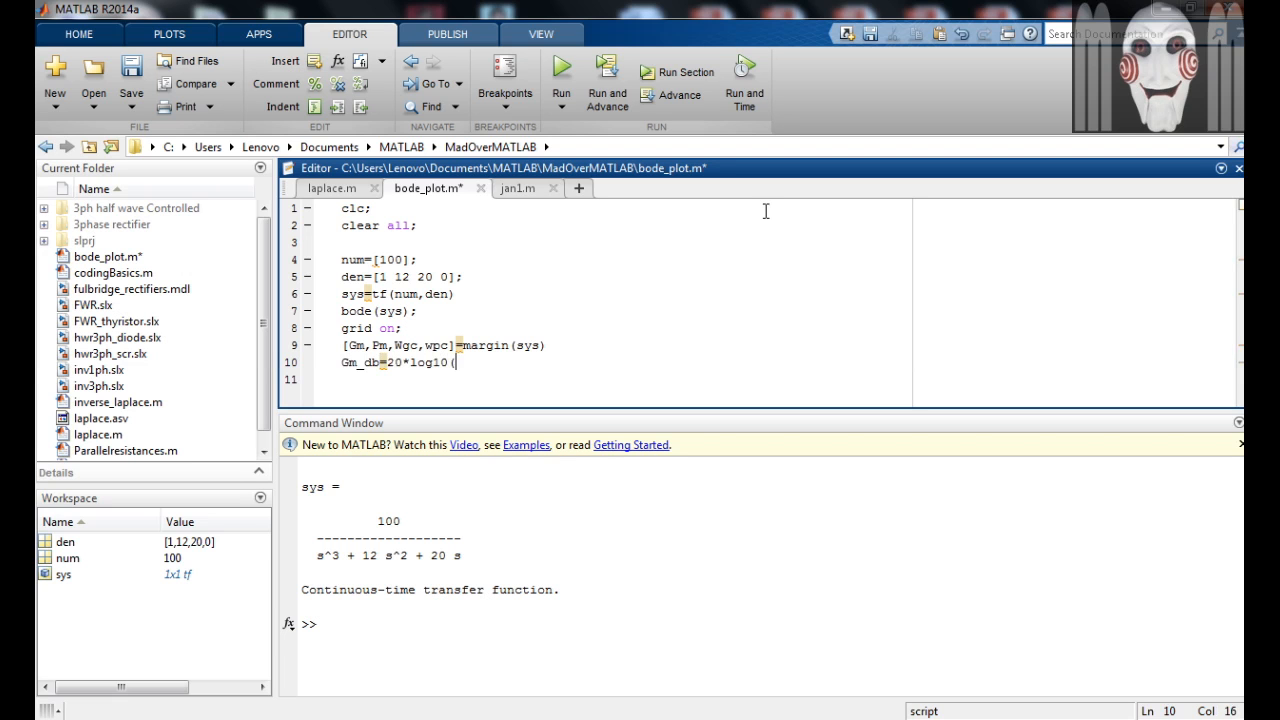
text(G))
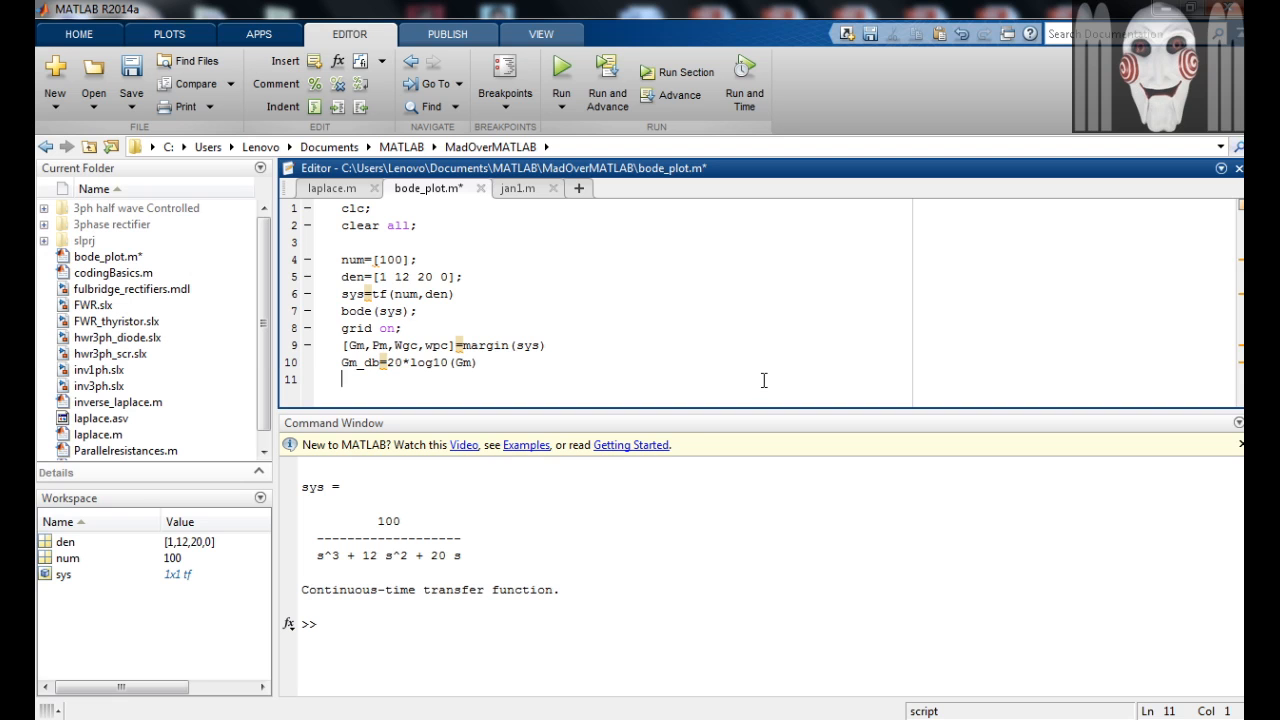
Rerun the script to print Gm=2.4, Gm_db=7.6042, Pm=19.9079, Wgc=4.4721, wpc=2.7992
click(560, 72)
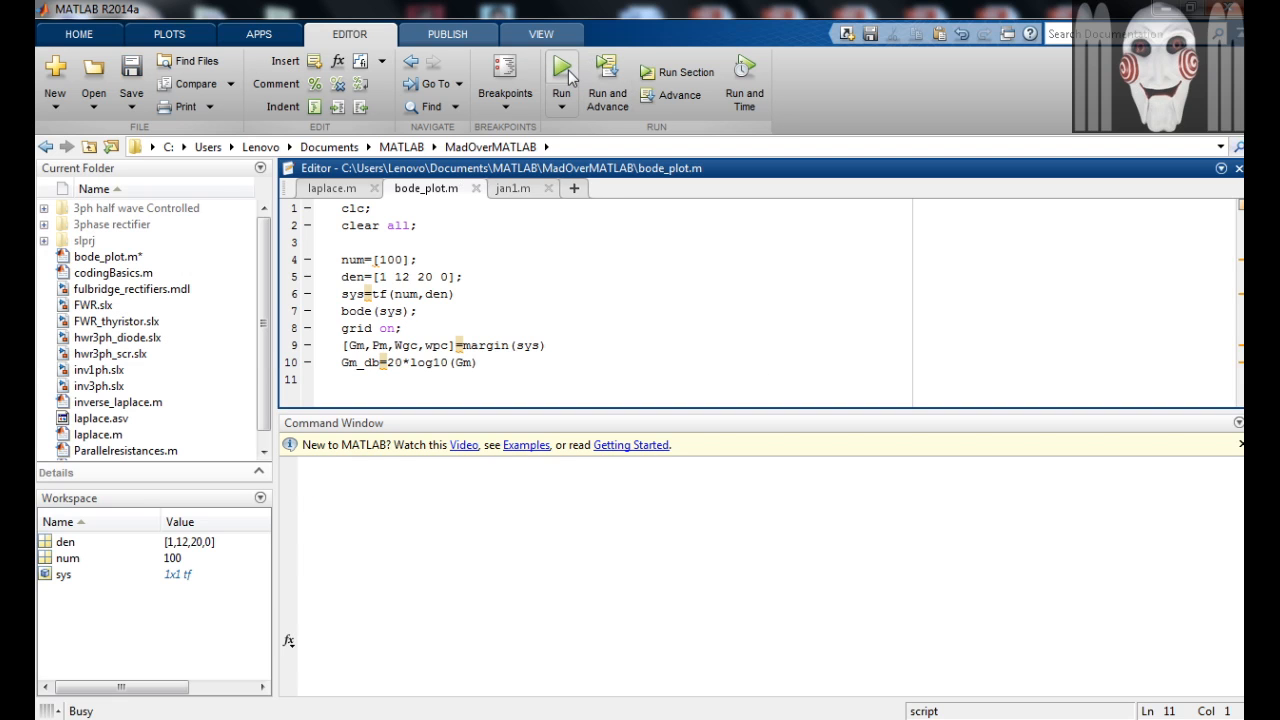
click(560, 66)
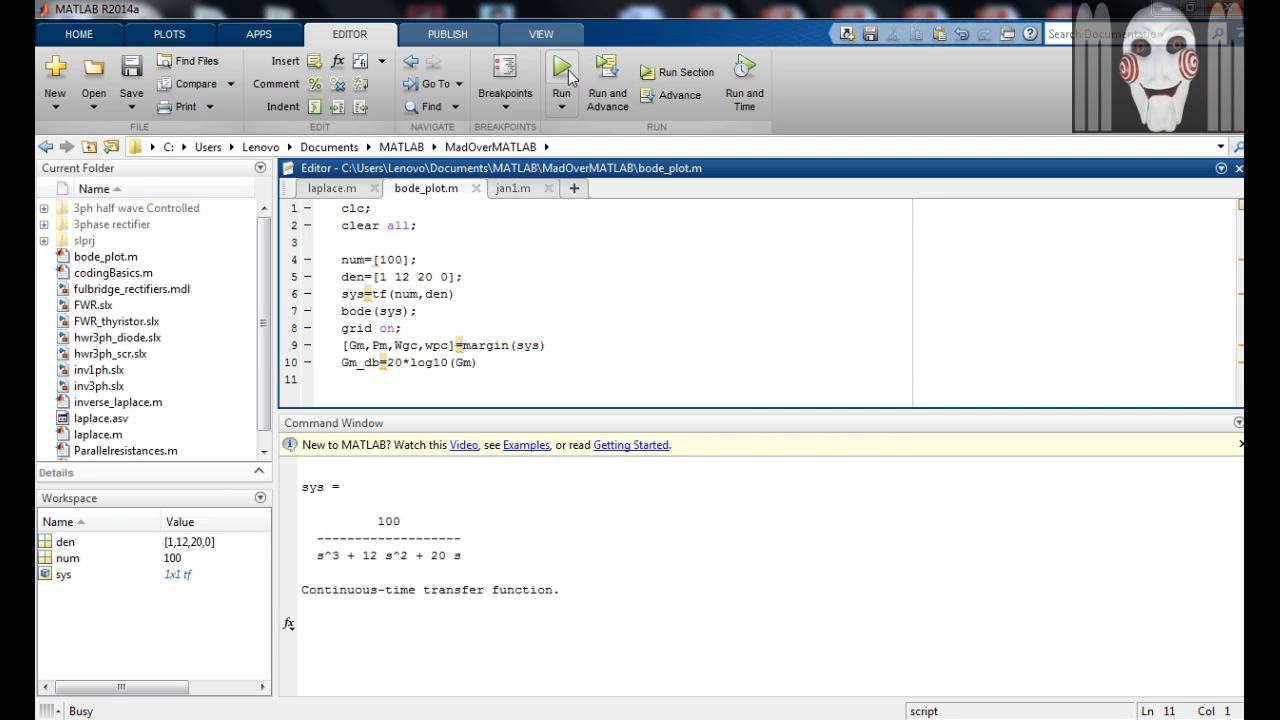
click(560, 64)
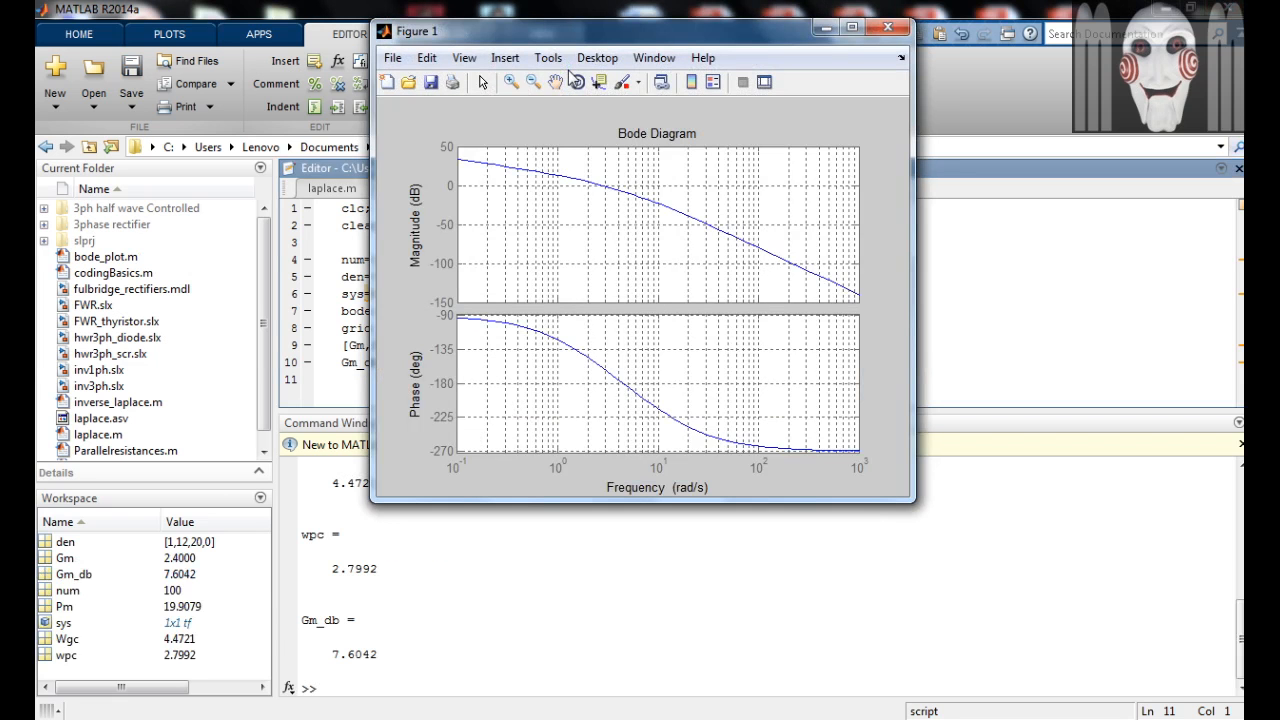
click(852, 30)
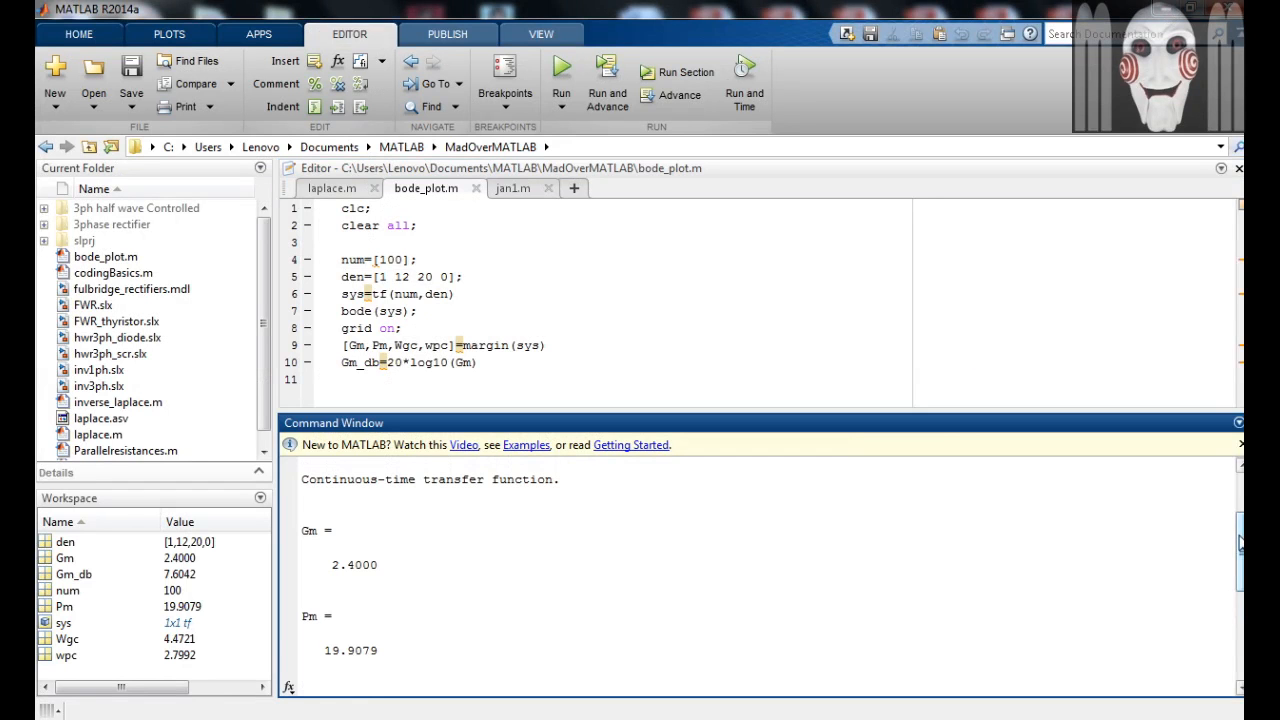
scroll(down, 3)
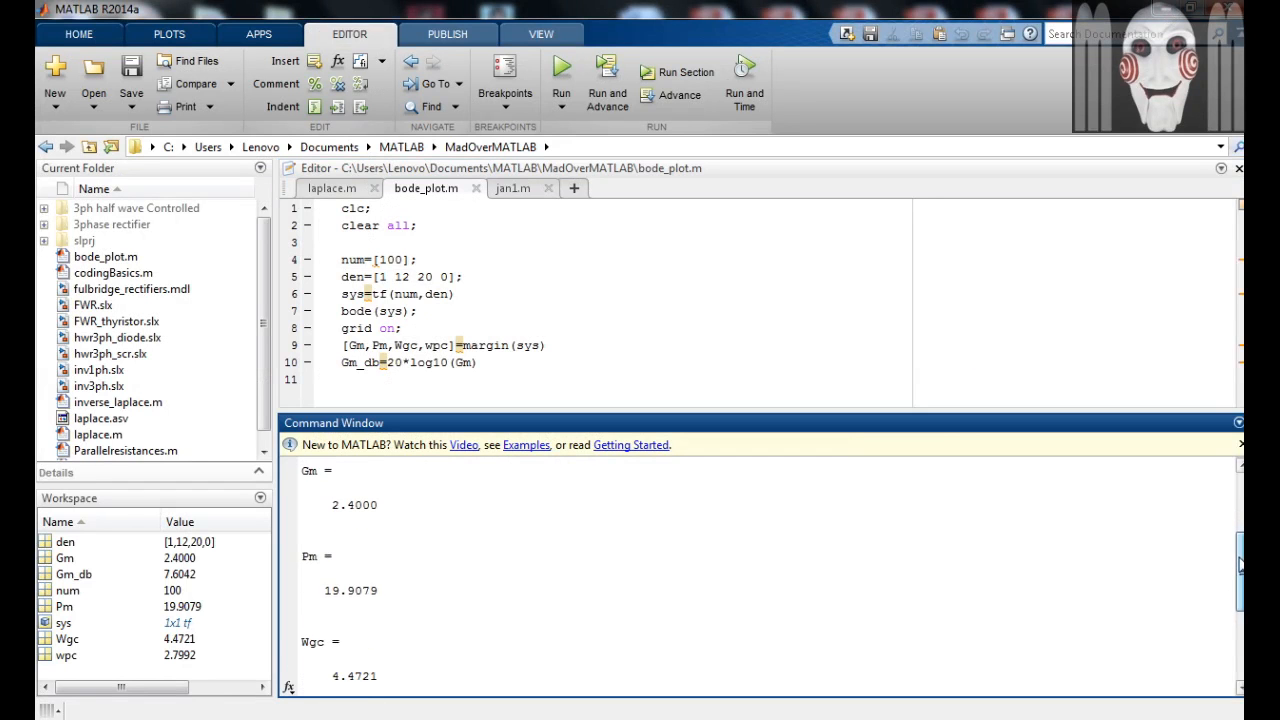
scroll(down, 3)
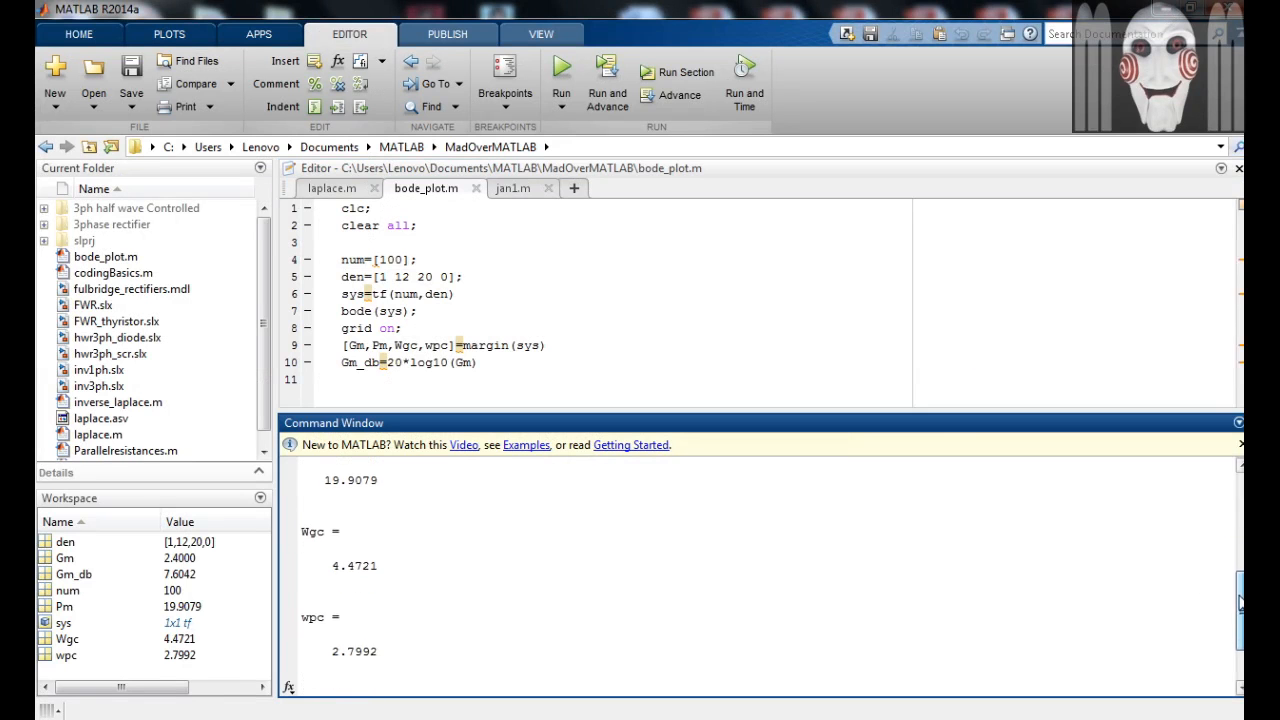
scroll(down, 3)
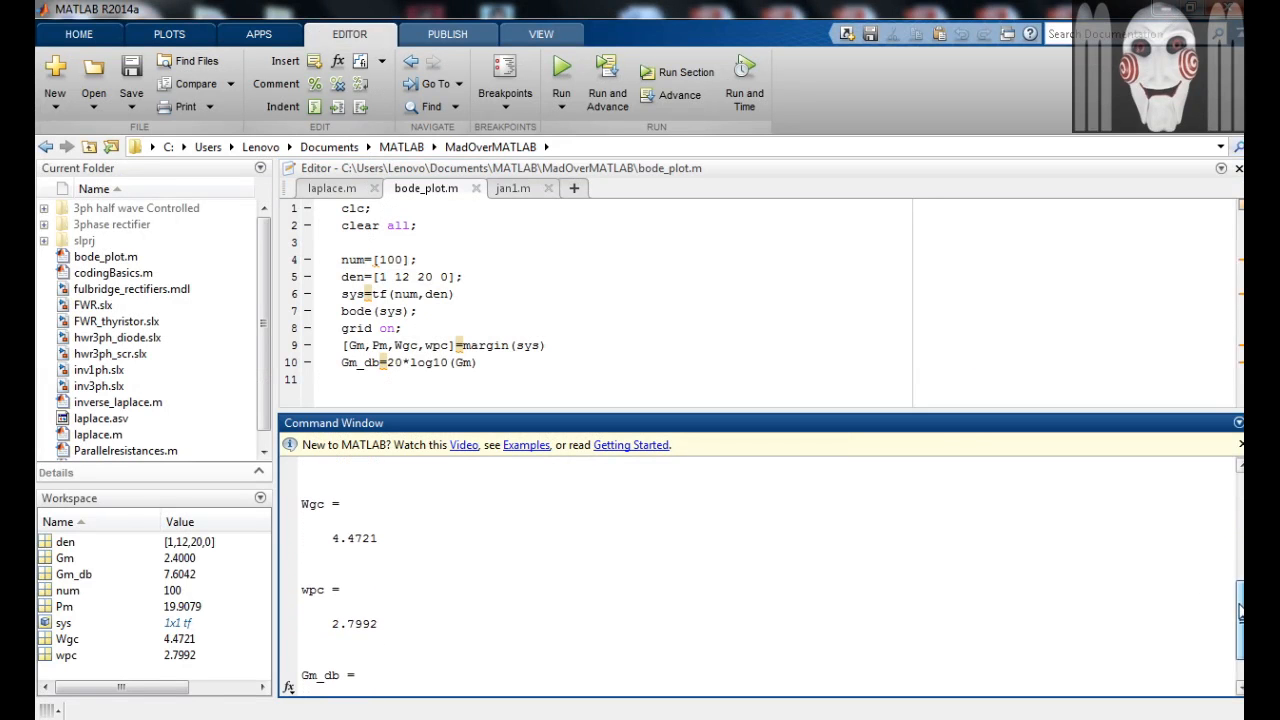
scroll(down, 3)
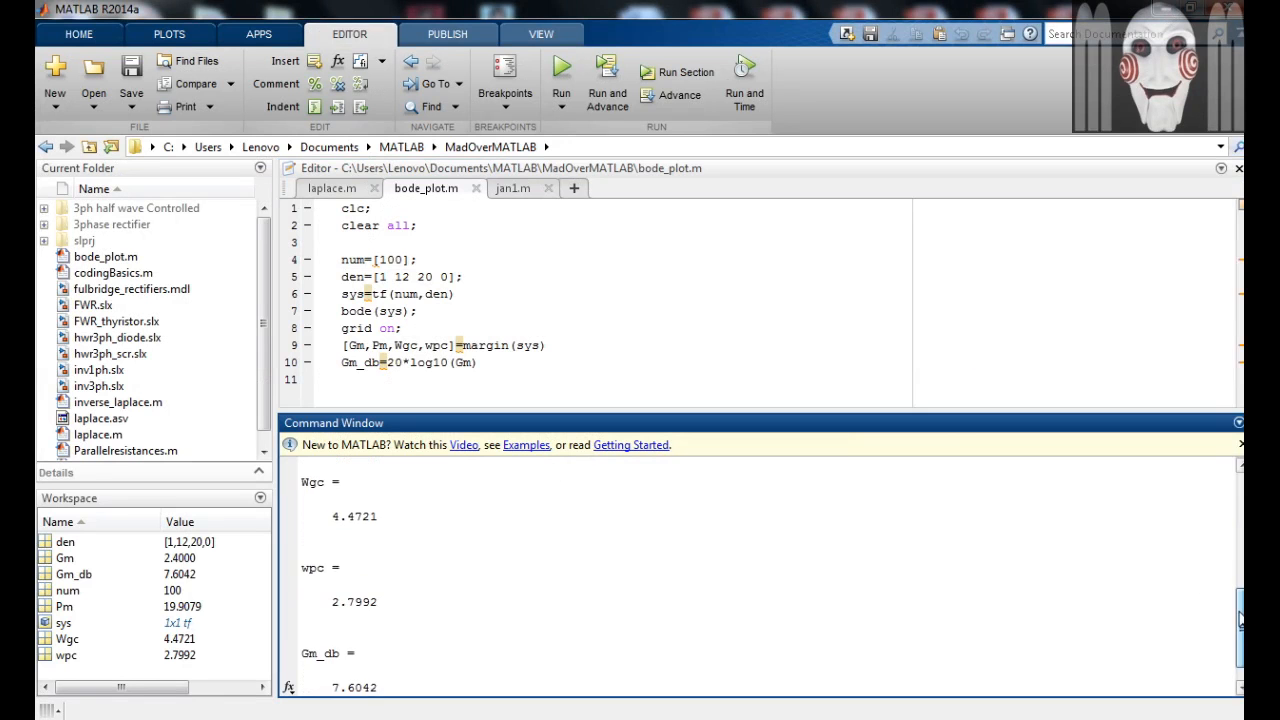
scroll(down, 3)
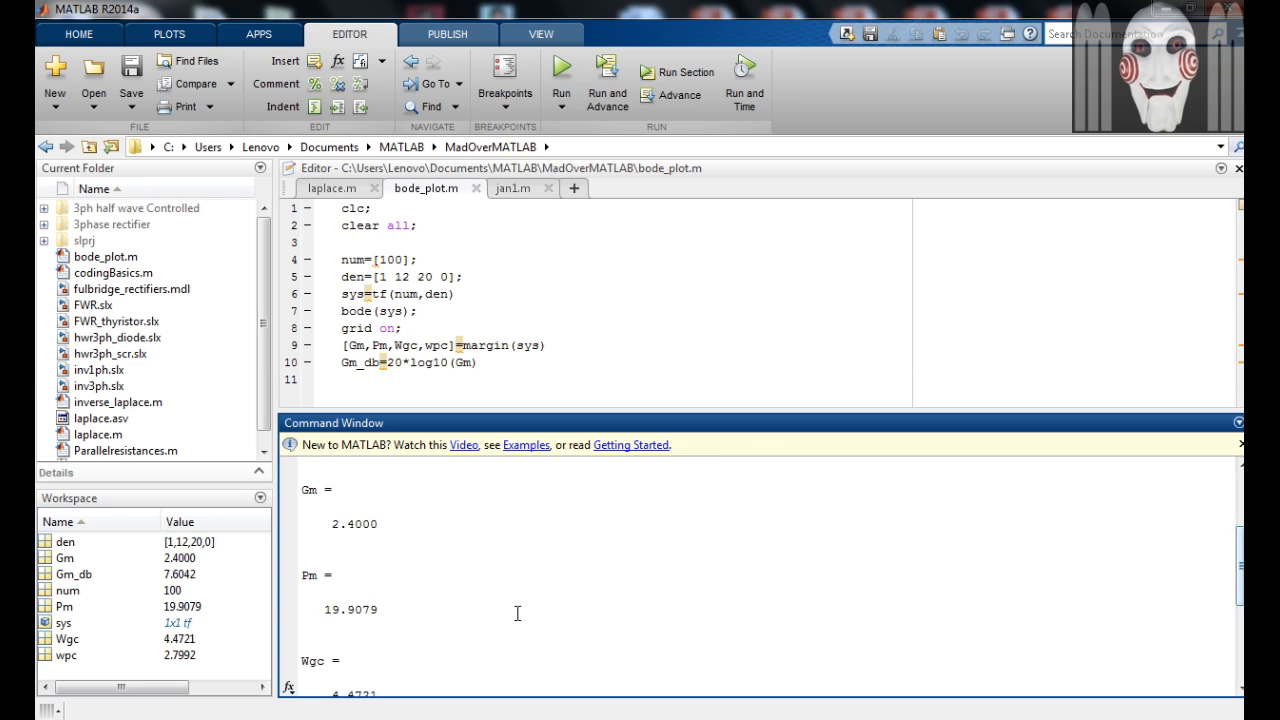
mouse_move(652, 600)
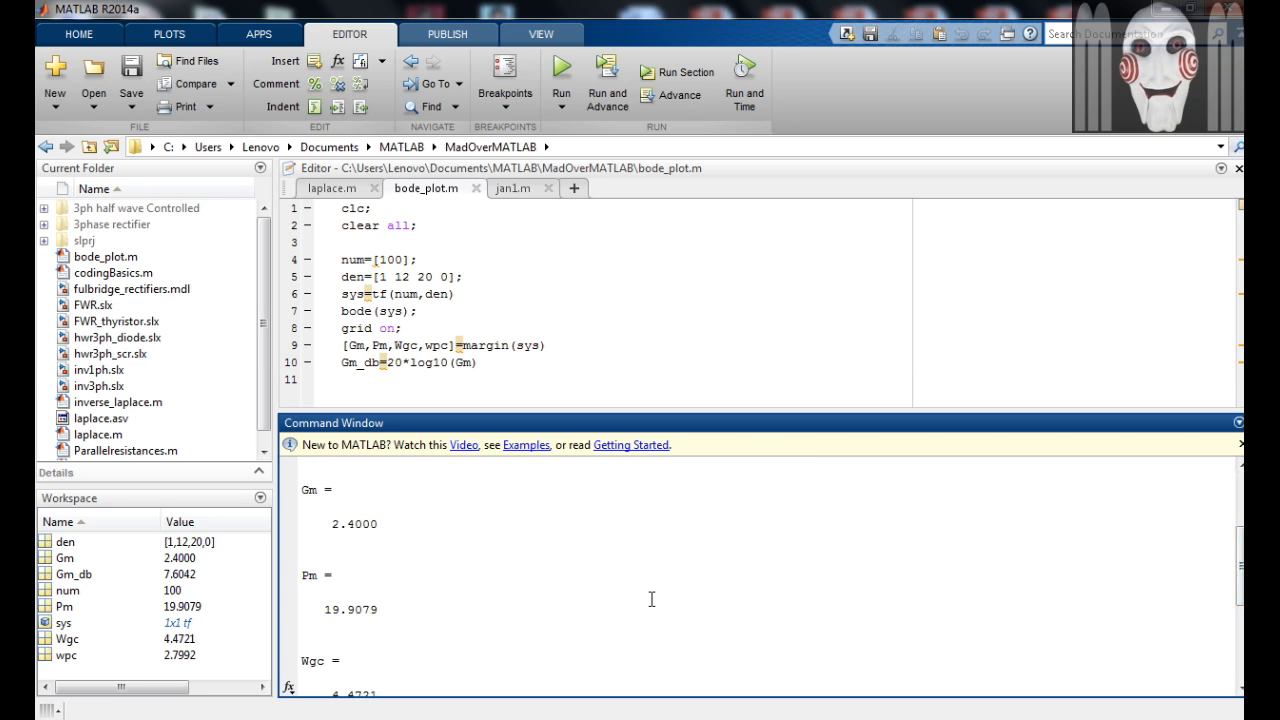